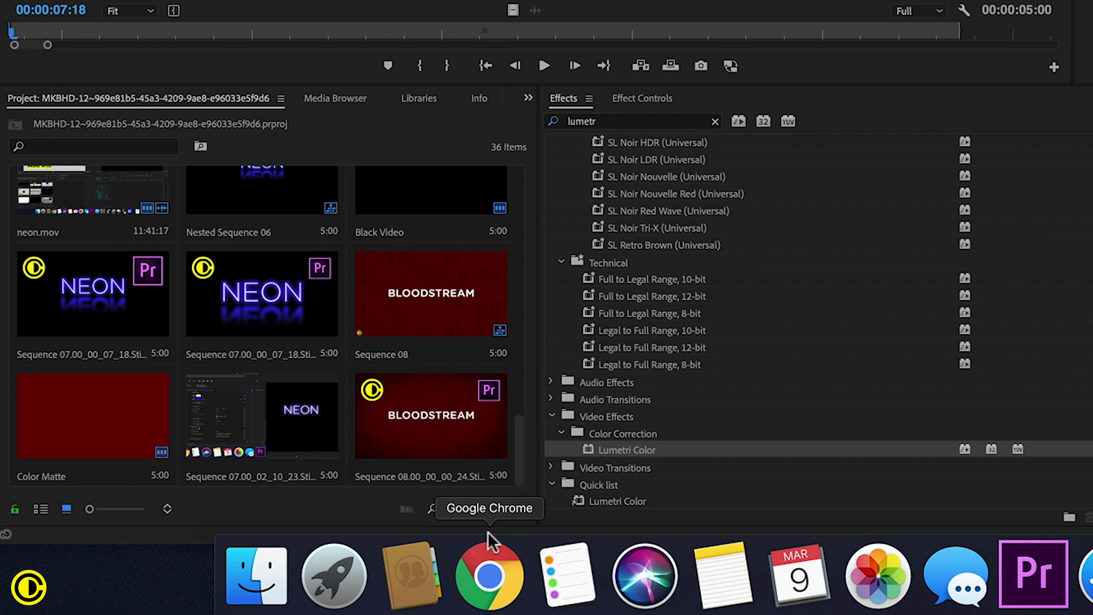
Create a new Black Video item from the Project panel's New Item list.
{"action": "left_click", "coordinate": [482, 508]}
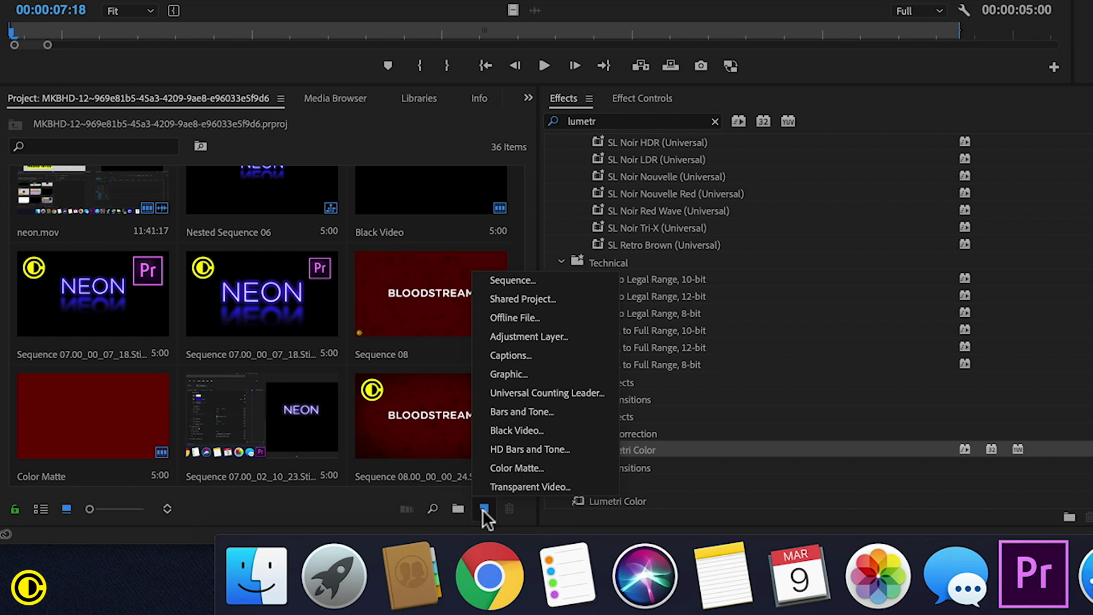
{"action": "left_click", "coordinate": [484, 508]}
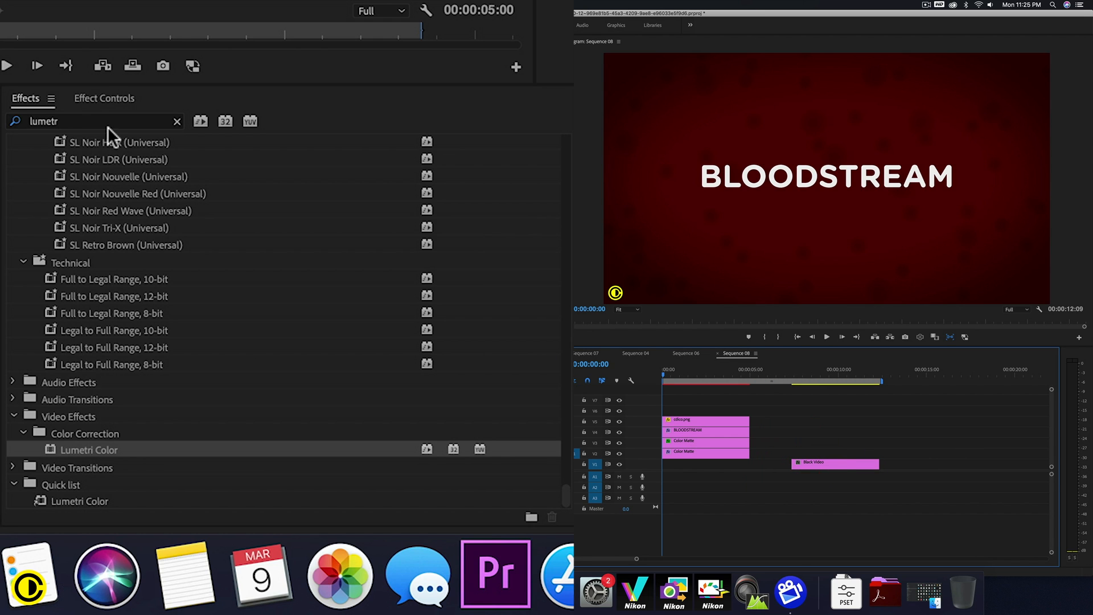
Search 'cell' and 'tin' to apply Cell Pattern and Tint to the Black Video clip.
{"action": "left_click", "coordinate": [177, 121]}
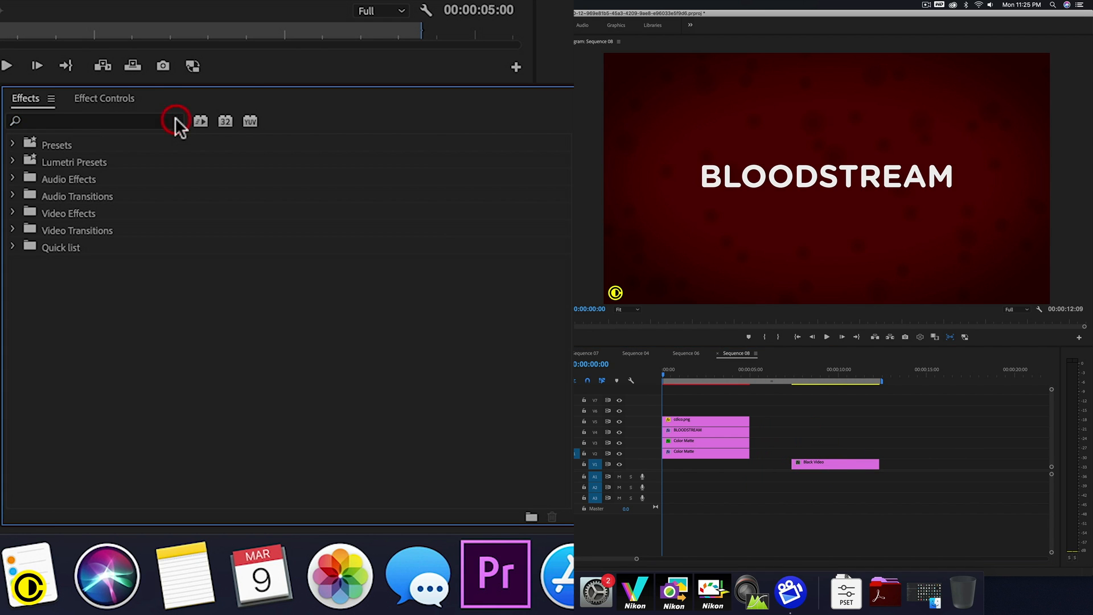
{"action": "left_click", "coordinate": [95, 120]}
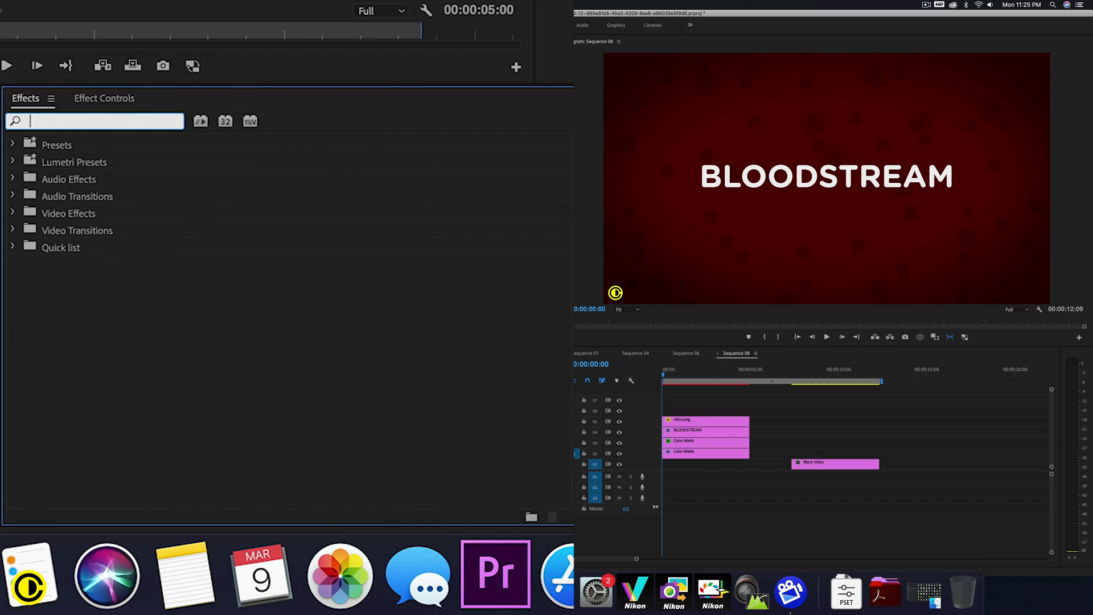
{"action": "type", "text": "cell"}
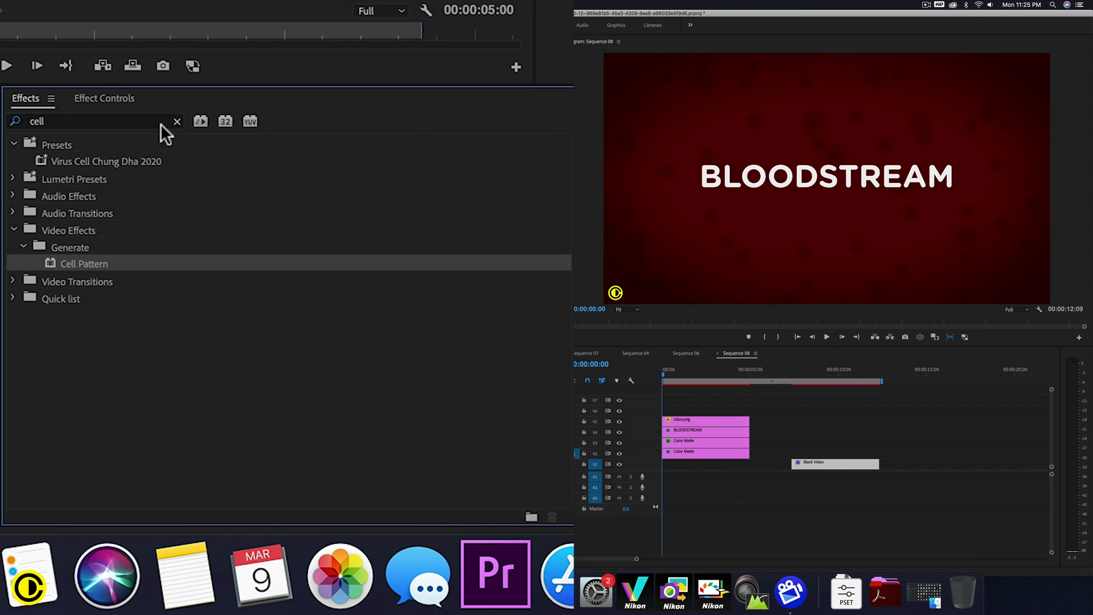
{"action": "left_click", "coordinate": [177, 122]}
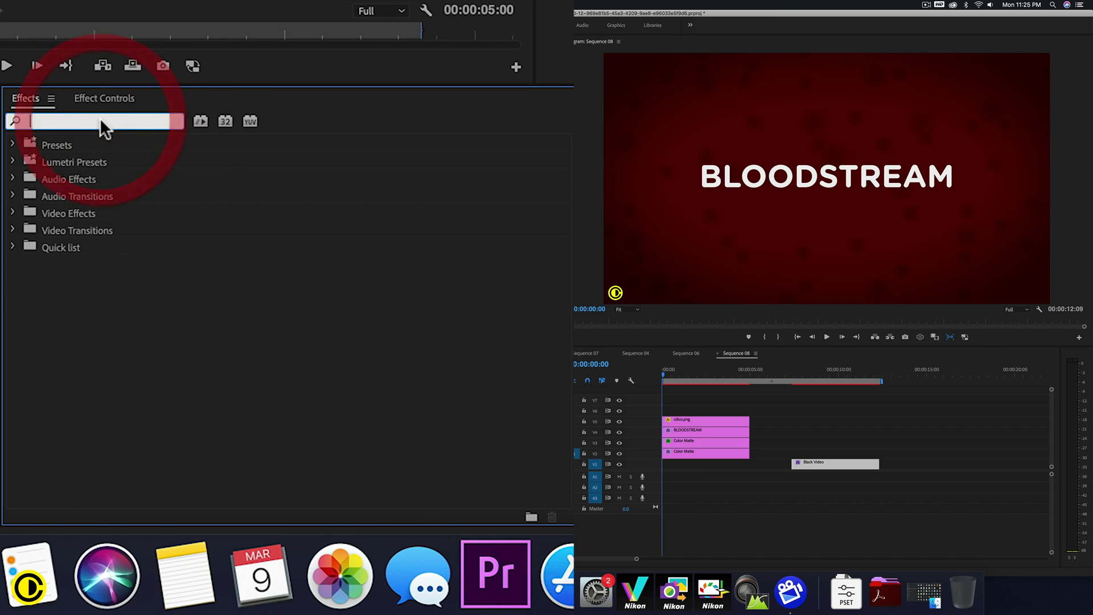
{"action": "type", "text": "tint"}
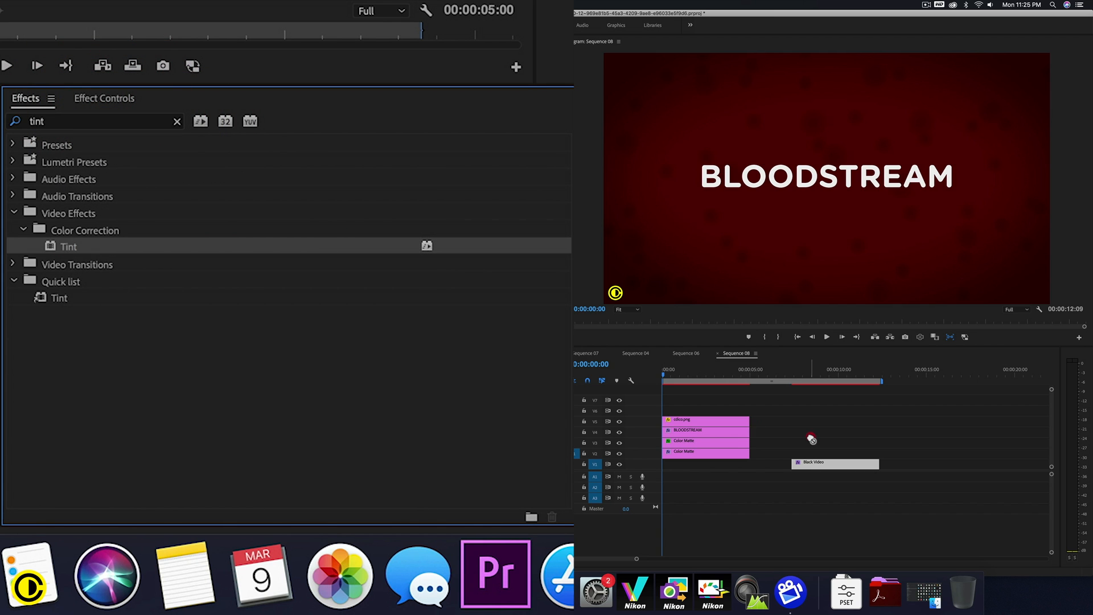
{"action": "mouse_move", "coordinate": [200, 135]}
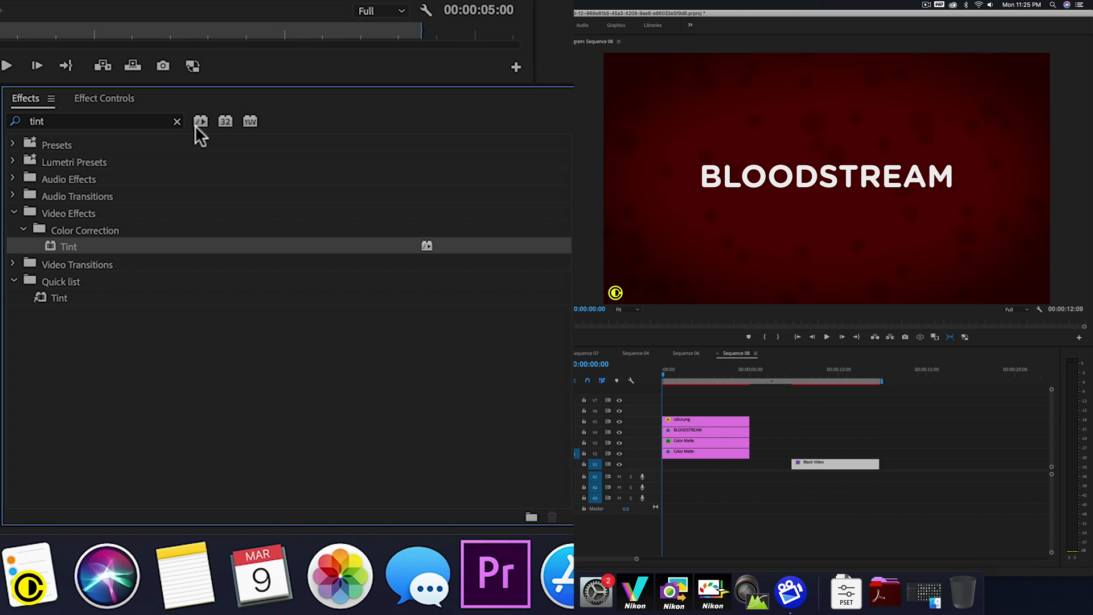
{"action": "left_click", "coordinate": [177, 122]}
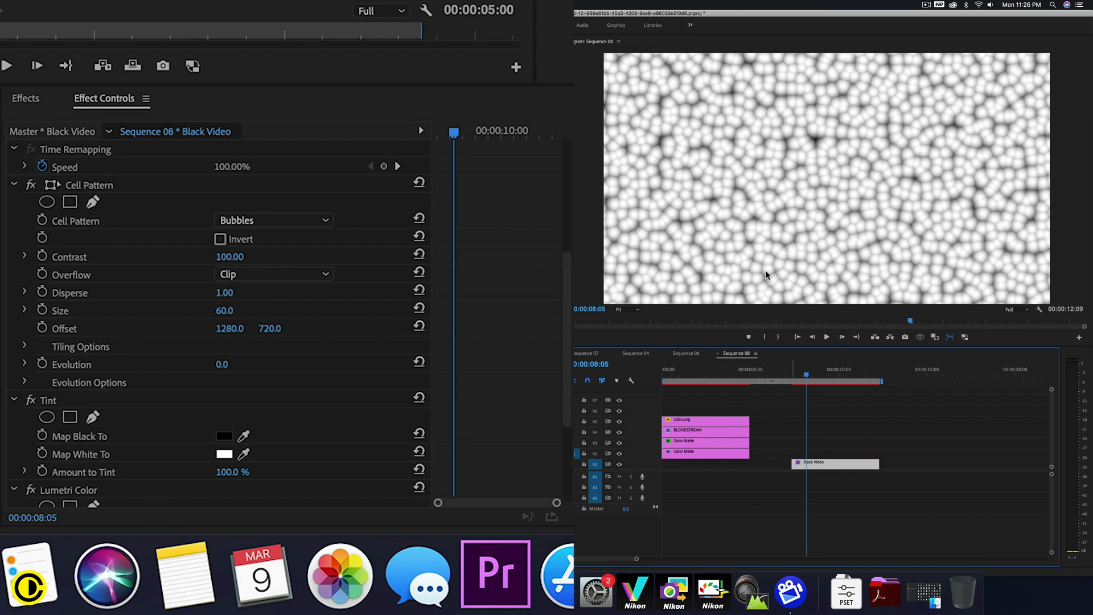
{"action": "mouse_move", "coordinate": [799, 188]}
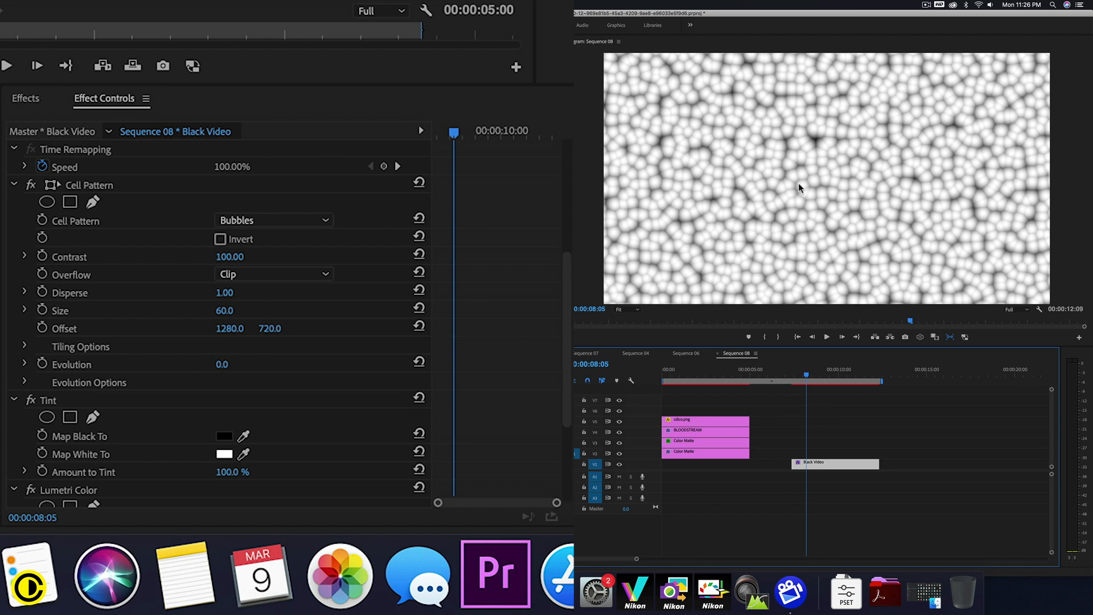
{"action": "mouse_move", "coordinate": [613, 290]}
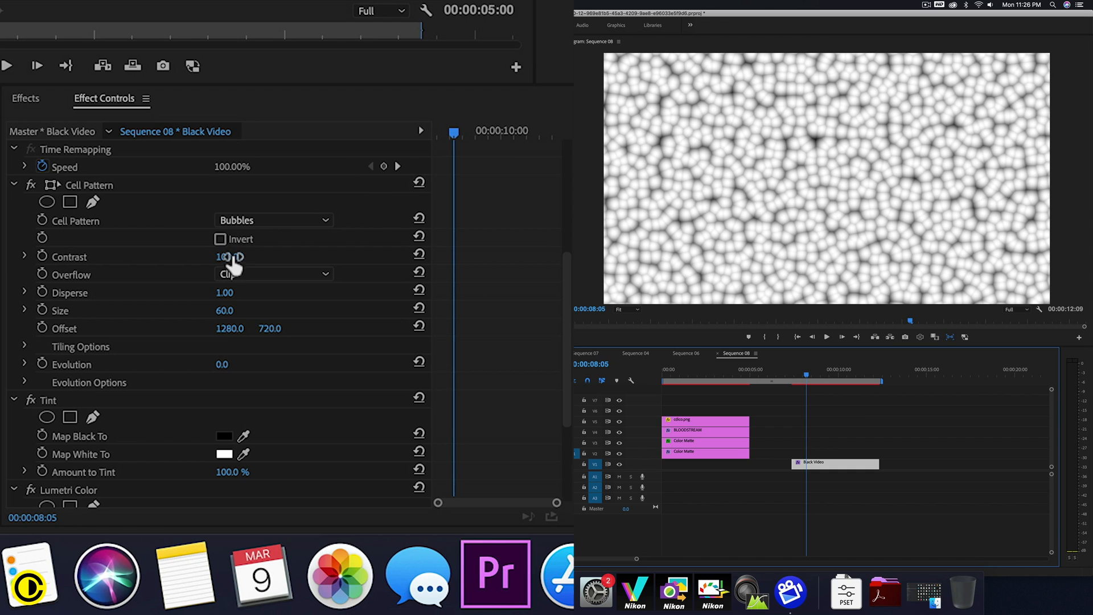
{"action": "mouse_move", "coordinate": [143, 184]}
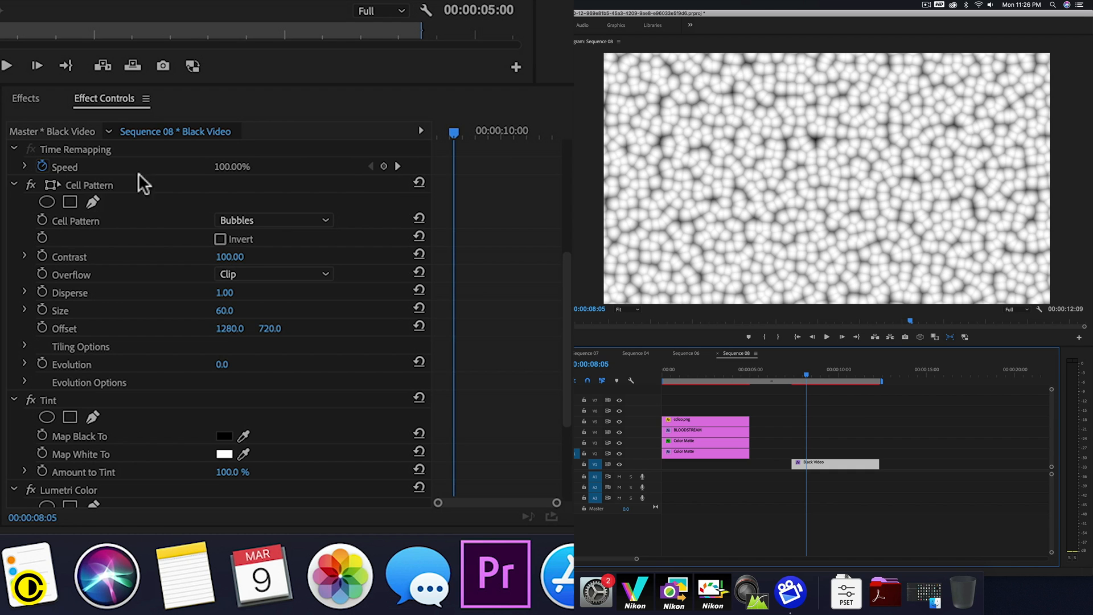
Set Cell Pattern Contrast to 5000 and raise Disperse to 1.50 for scattered soft dots.
{"action": "double_click", "coordinate": [229, 256]}
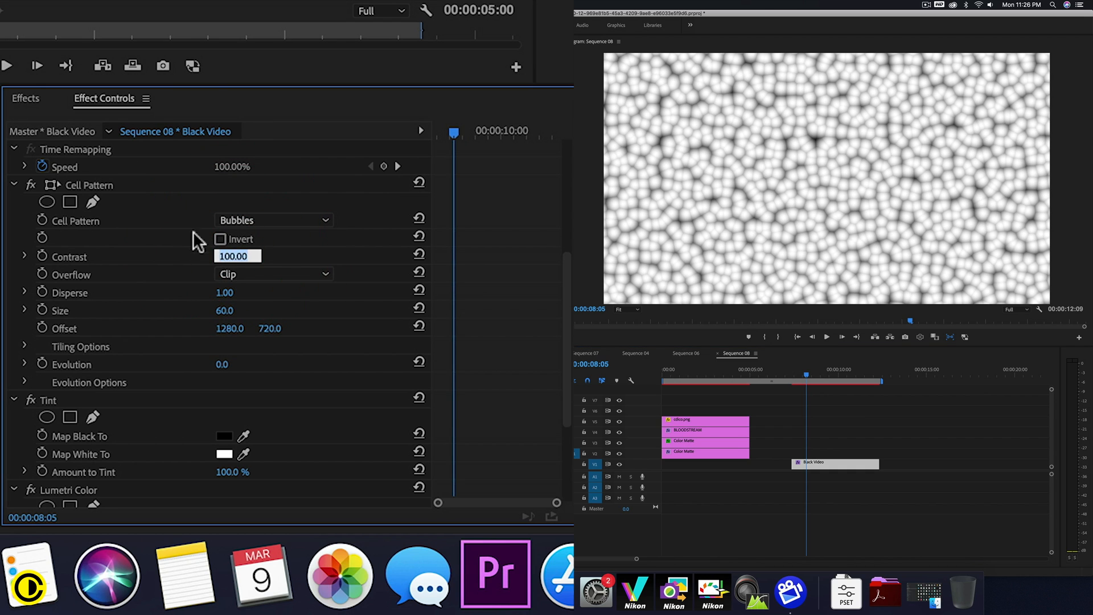
{"action": "type", "text": "50"}
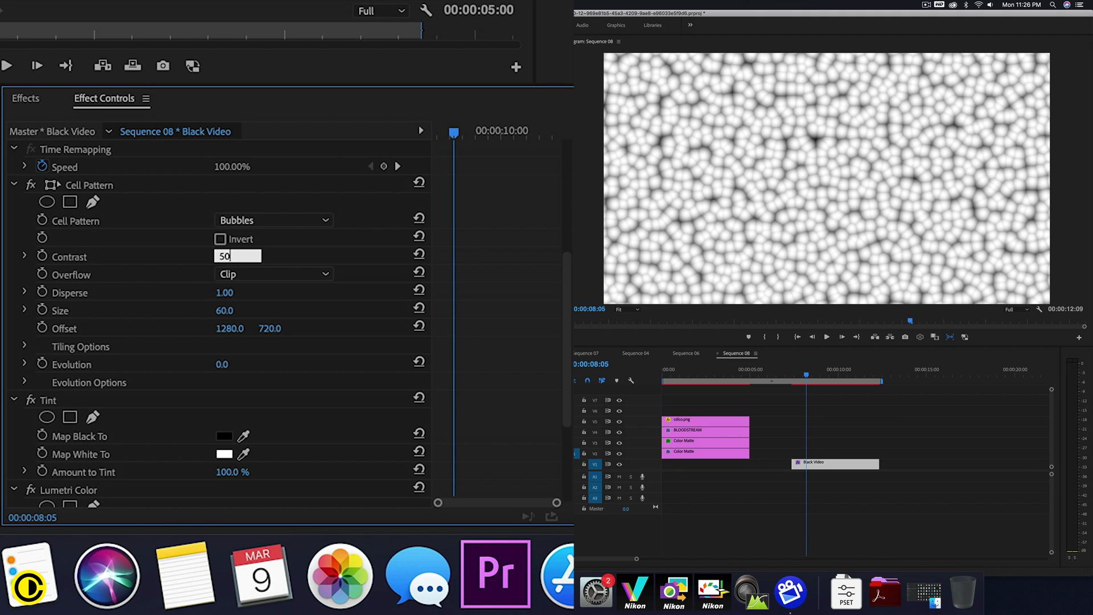
{"action": "type", "text": "5000.00"}
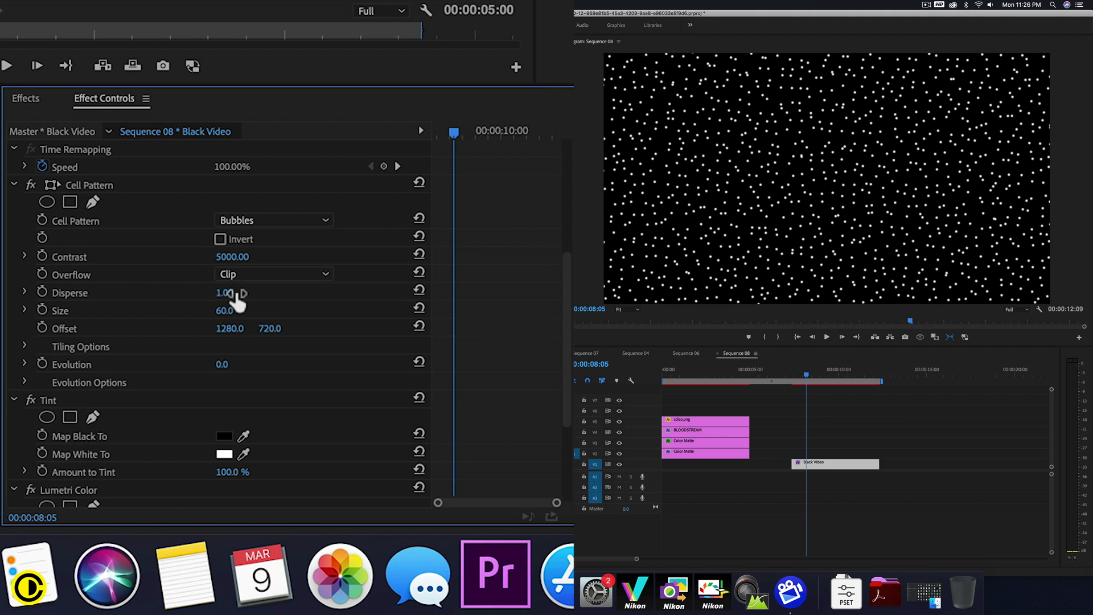
{"action": "left_click_drag", "start_coordinate": [225, 292], "coordinate": [237, 292]}
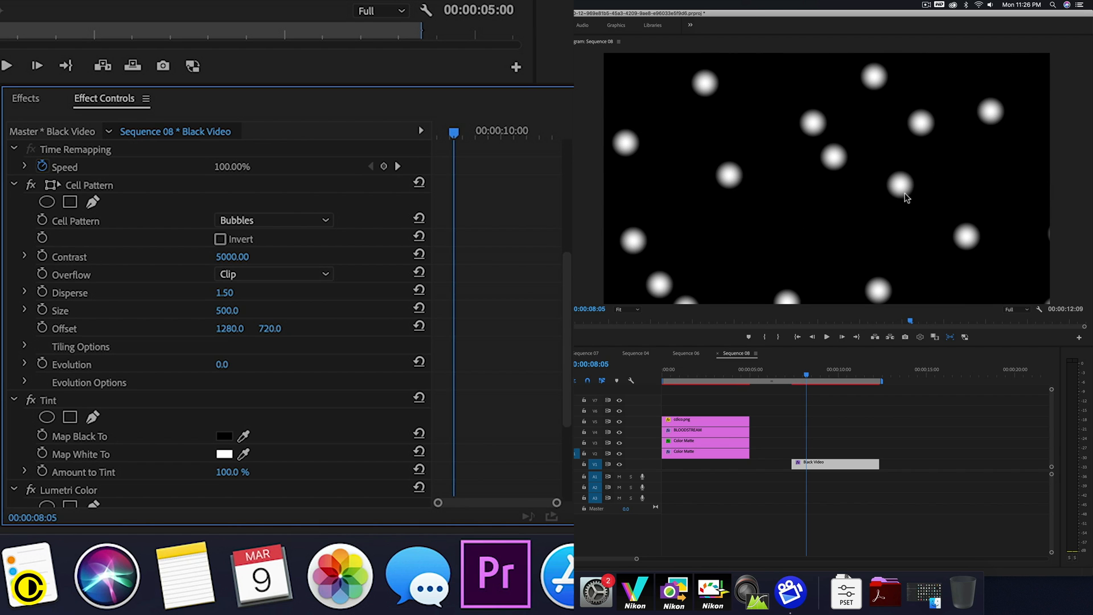
{"action": "mouse_move", "coordinate": [339, 574]}
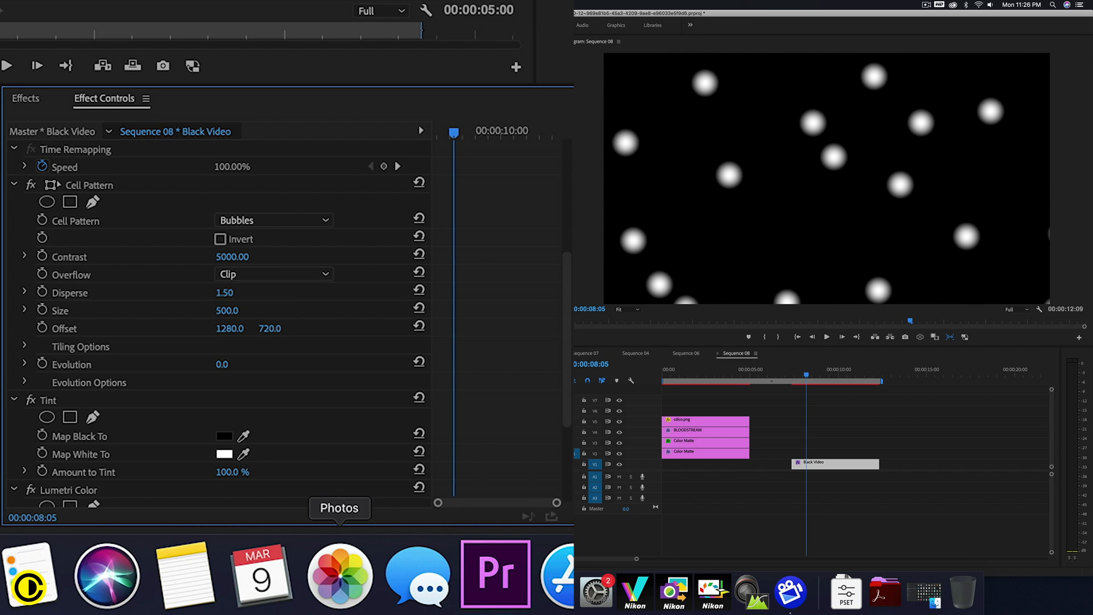
Map Tint's black to a dark red and the white dots to red.
{"action": "scroll", "scroll_direction": "down", "scroll_amount": 3}
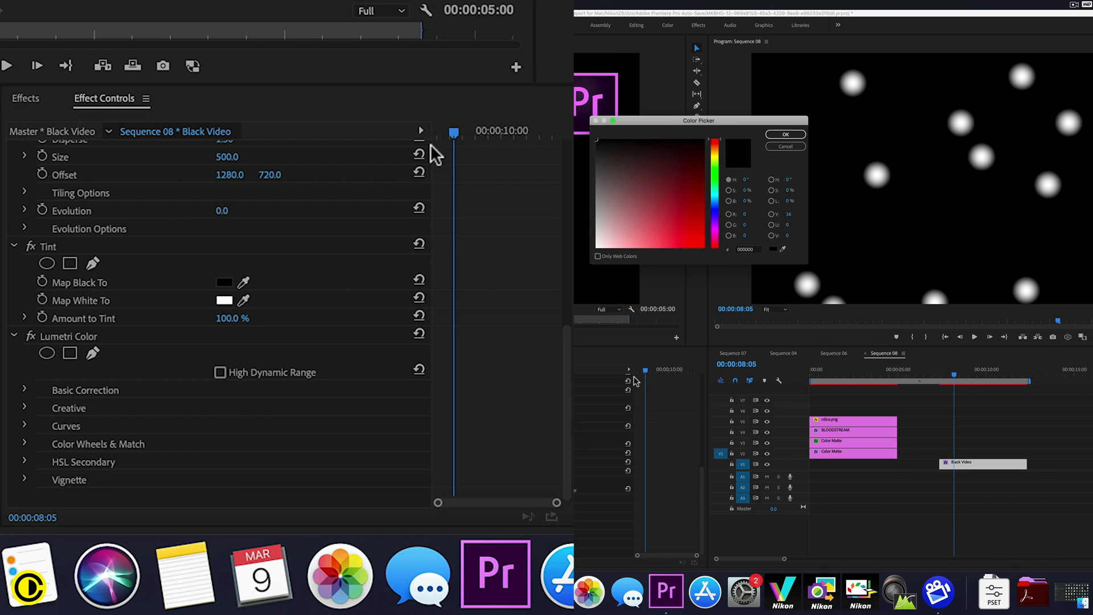
{"action": "left_click", "coordinate": [706, 185]}
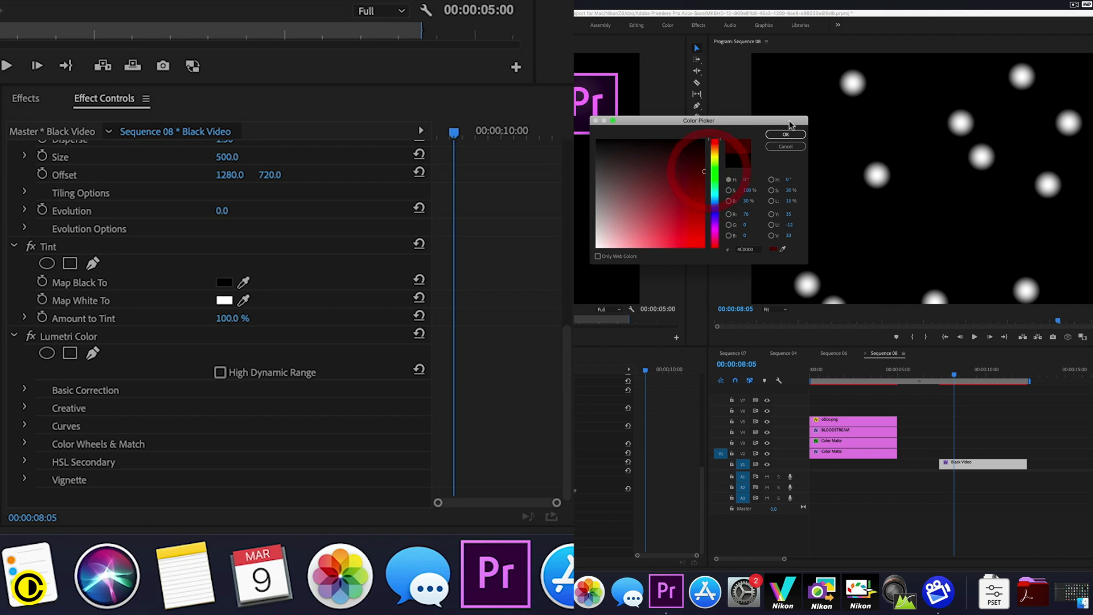
{"action": "left_click", "coordinate": [785, 135]}
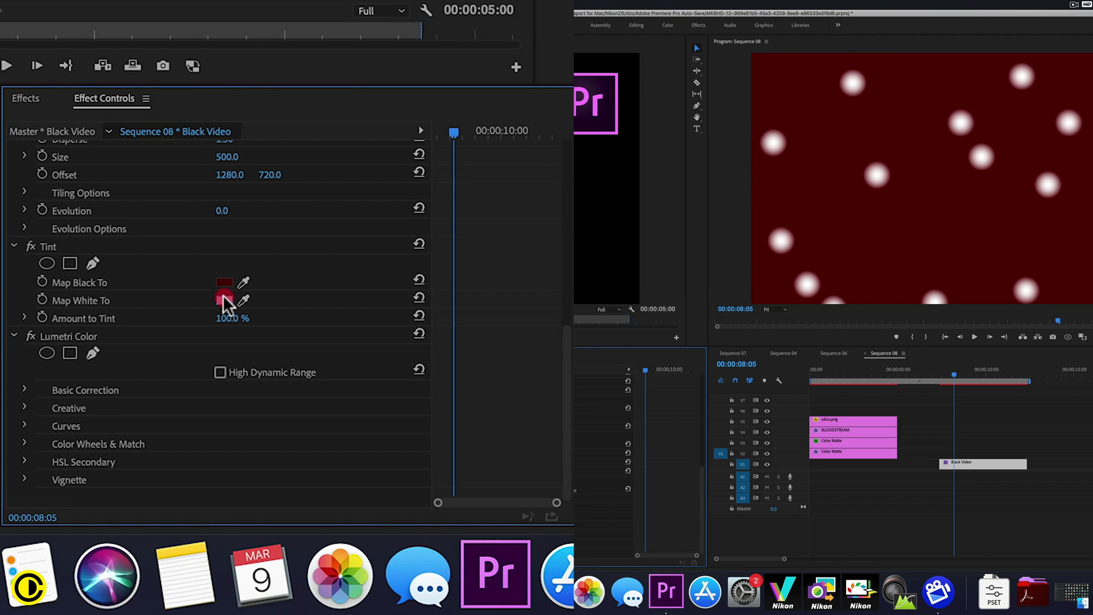
{"action": "left_click", "coordinate": [224, 299]}
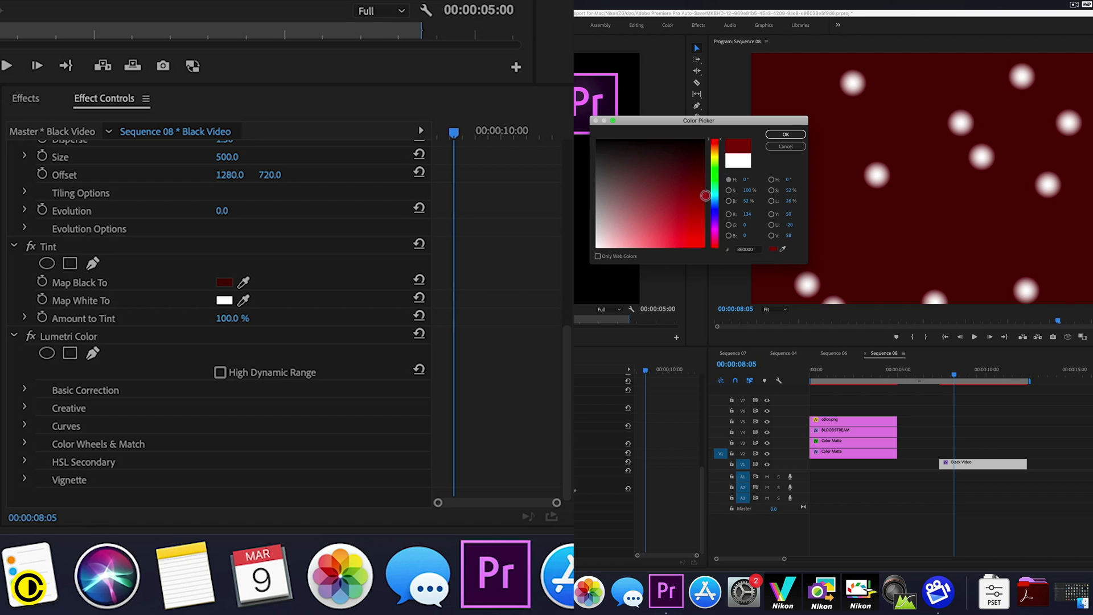
{"action": "left_click", "coordinate": [784, 135]}
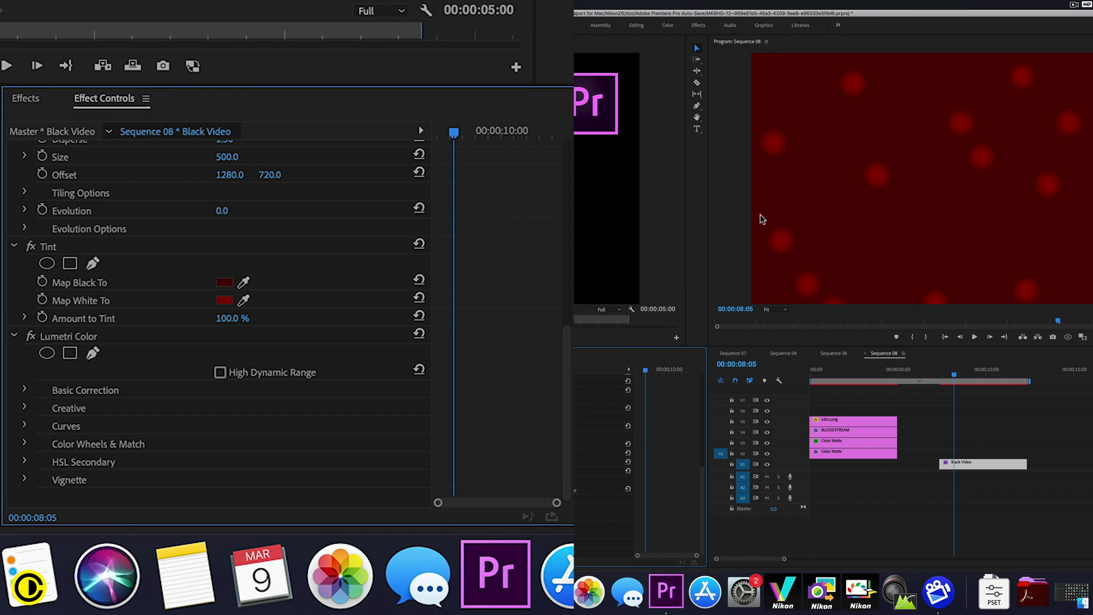
Readjust the dot colour to a darker red so the blobs sit faintly on deep red.
{"action": "left_click", "coordinate": [226, 299]}
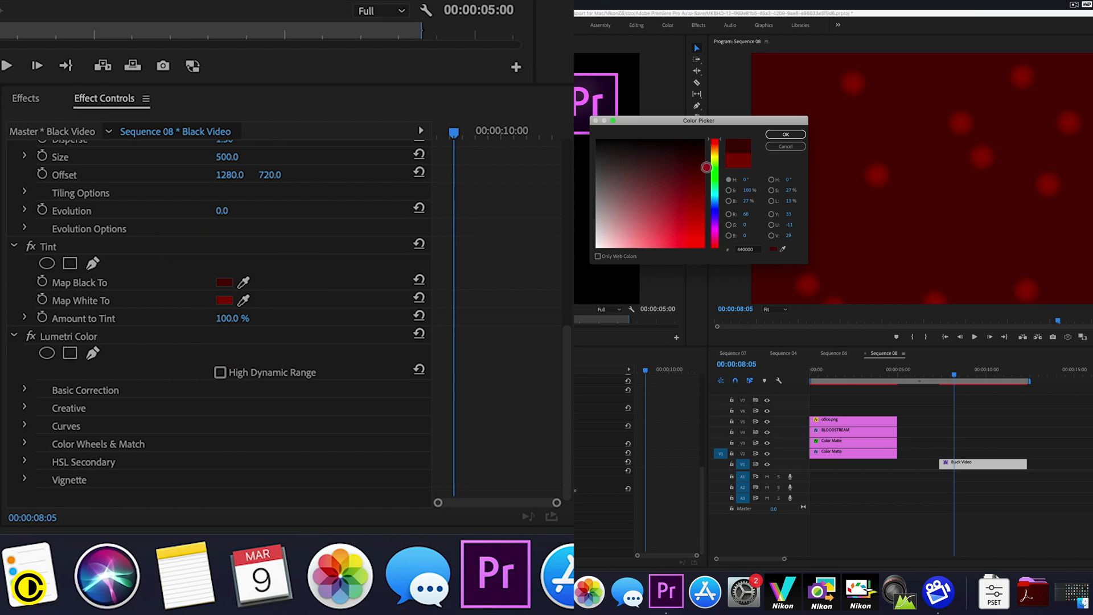
{"action": "left_click", "coordinate": [707, 167]}
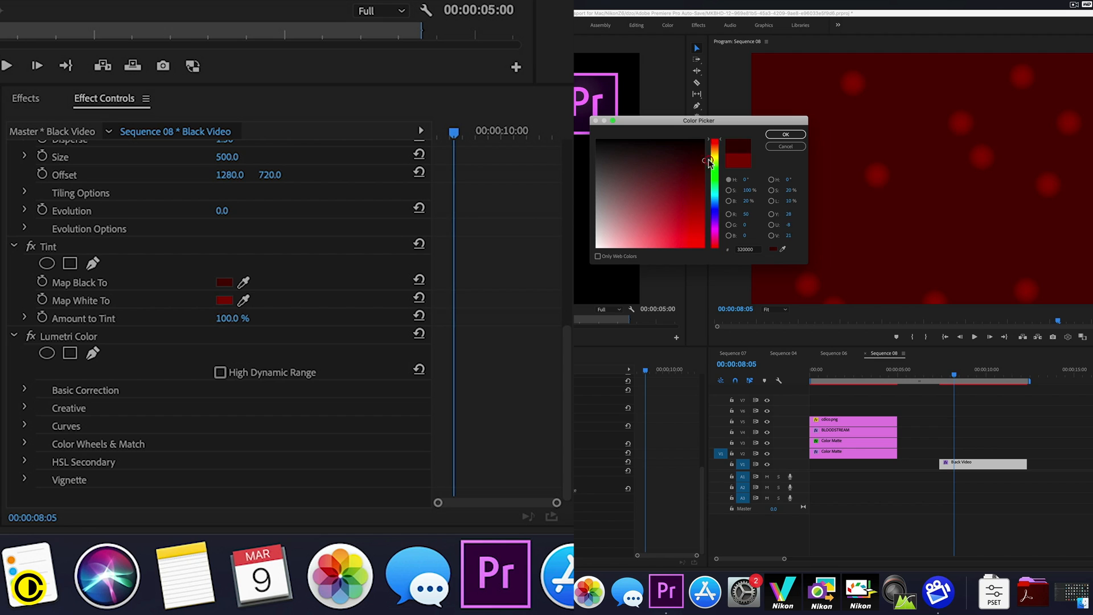
{"action": "left_click", "coordinate": [784, 134]}
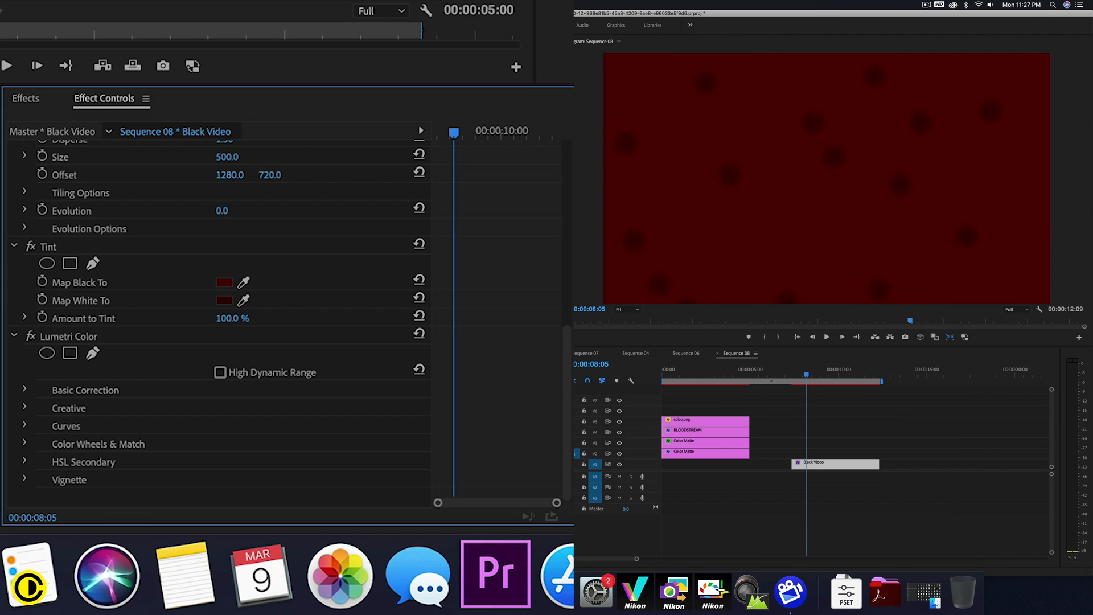
{"action": "mouse_move", "coordinate": [534, 18]}
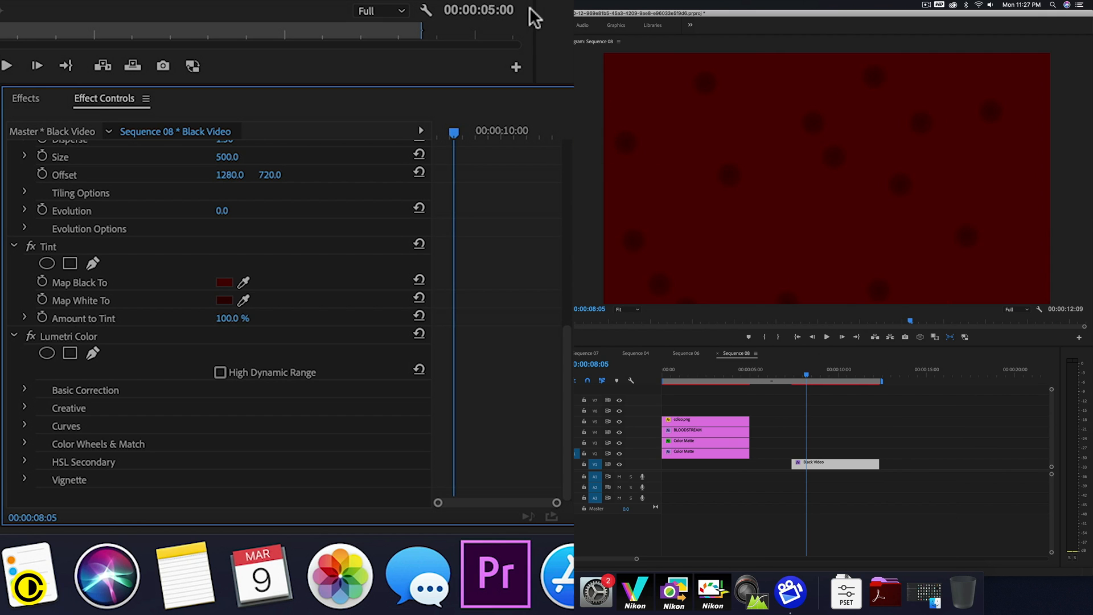
{"action": "mouse_move", "coordinate": [79, 507]}
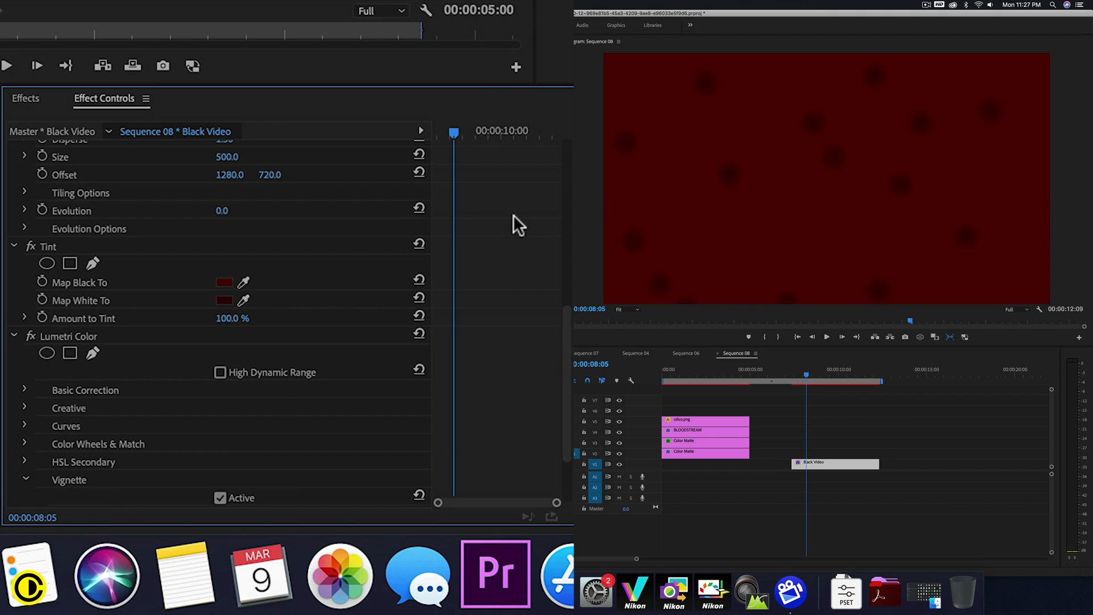
{"action": "mouse_move", "coordinate": [24, 352]}
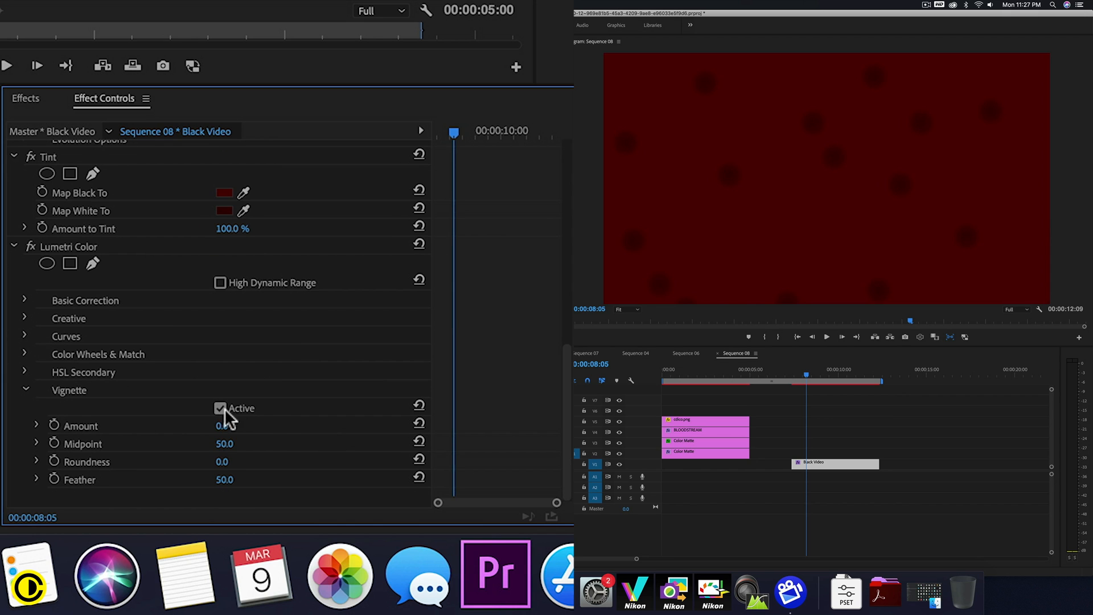
Set Lumetri Vignette Amount to -5 and ease the Midpoint to about 44.
{"action": "left_click_drag", "start_coordinate": [230, 424], "coordinate": [223, 424]}
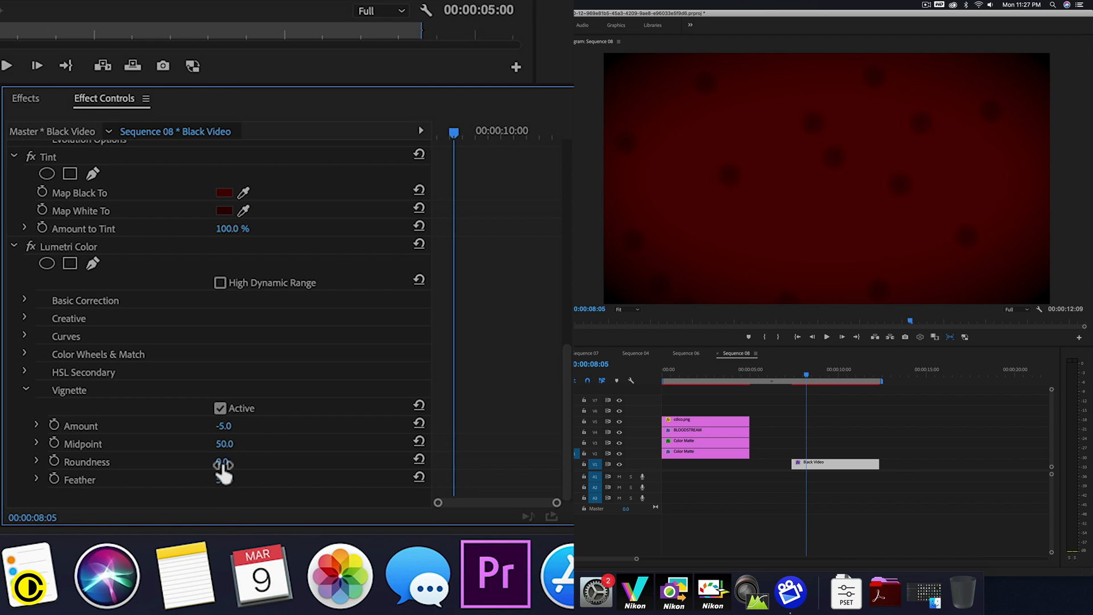
{"action": "left_click_drag", "start_coordinate": [224, 461], "coordinate": [210, 461]}
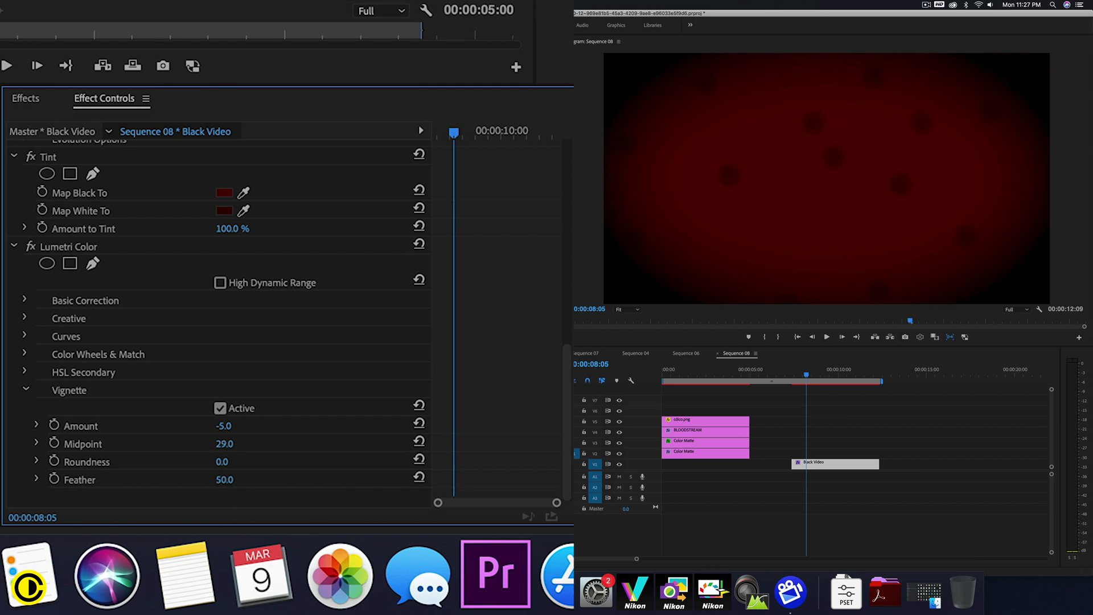
{"action": "left_click_drag", "start_coordinate": [223, 443], "coordinate": [236, 442]}
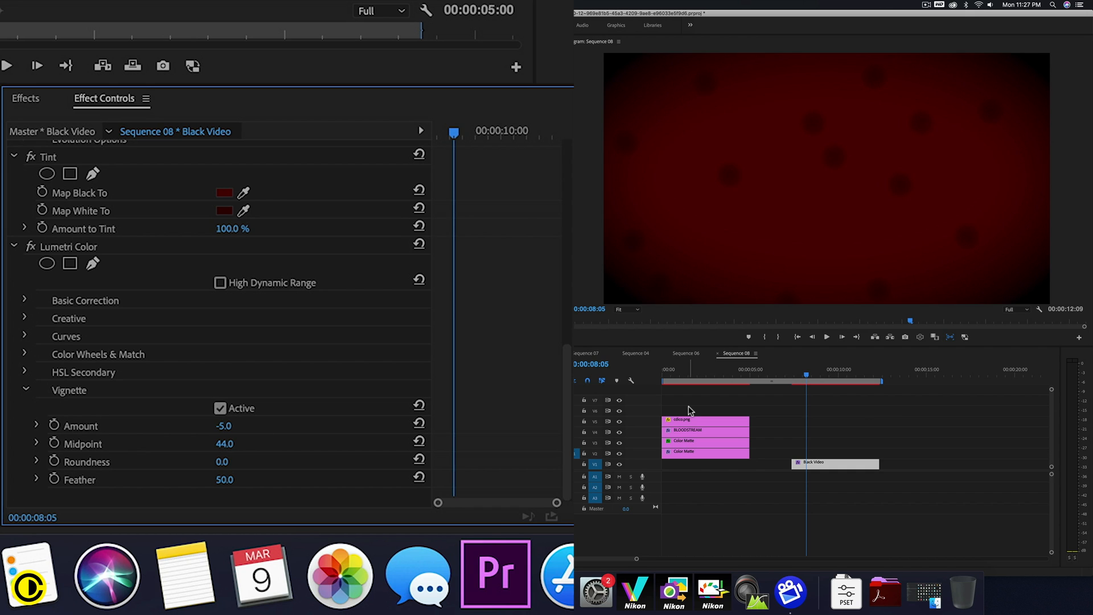
{"action": "mouse_move", "coordinate": [349, 205]}
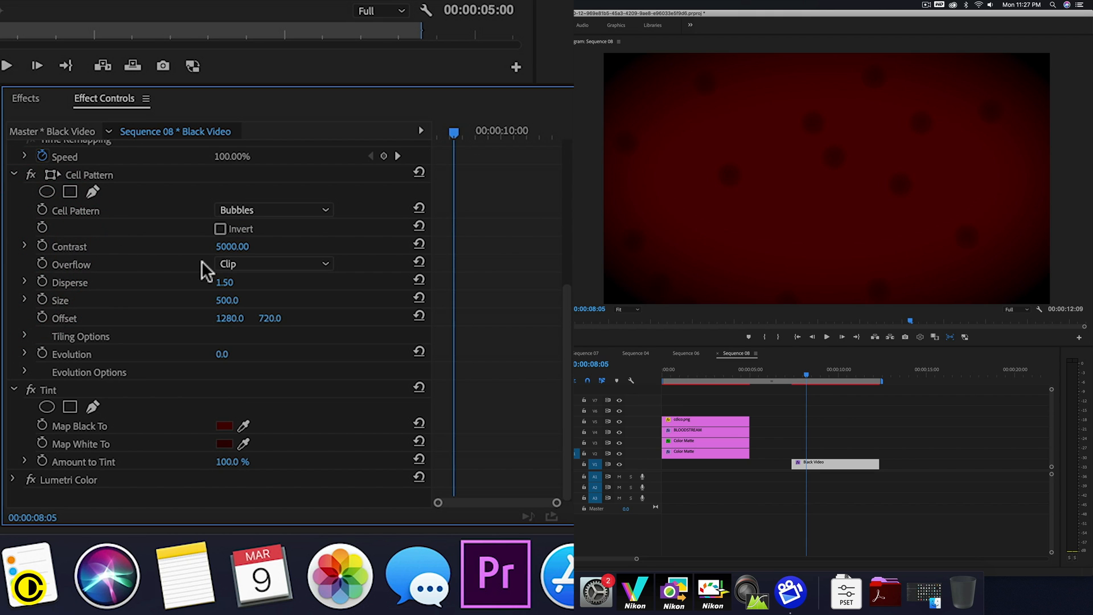
{"action": "mouse_move", "coordinate": [871, 394]}
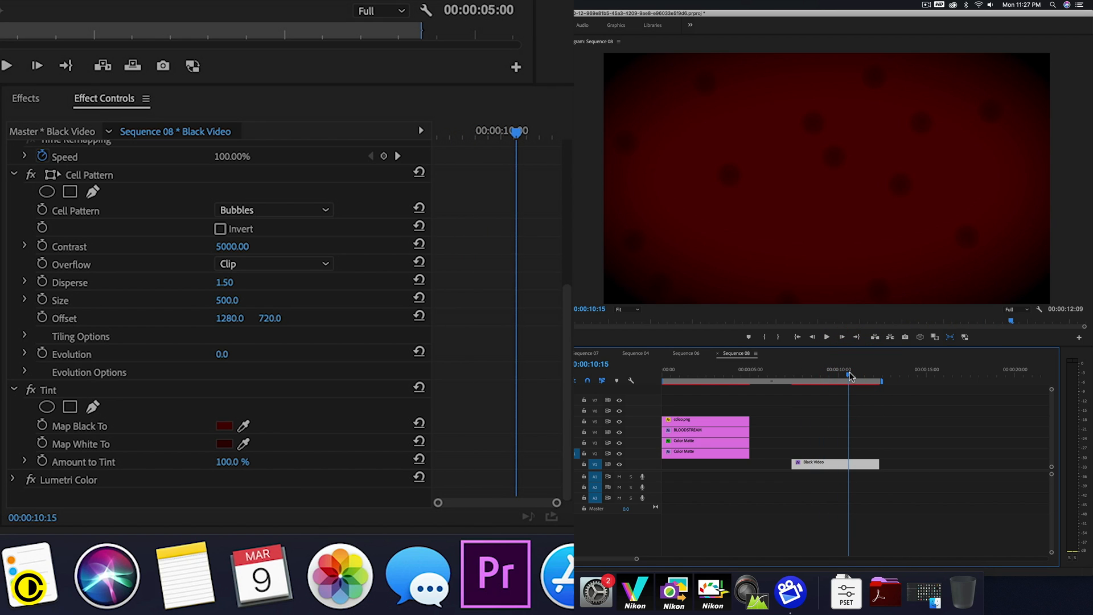
{"action": "mouse_move", "coordinate": [102, 262]}
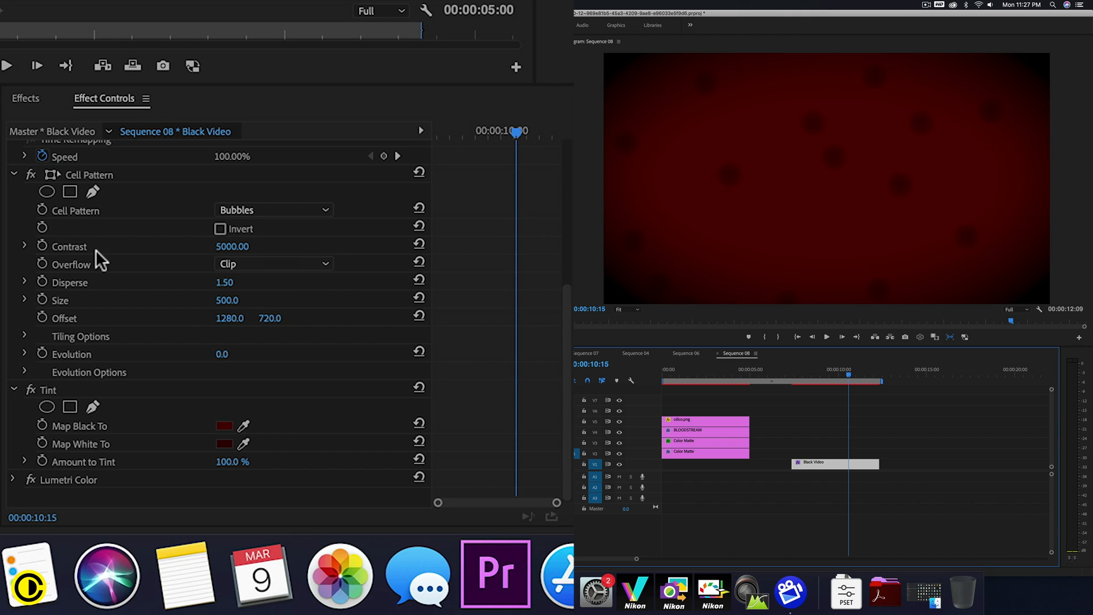
{"action": "mouse_move", "coordinate": [209, 288]}
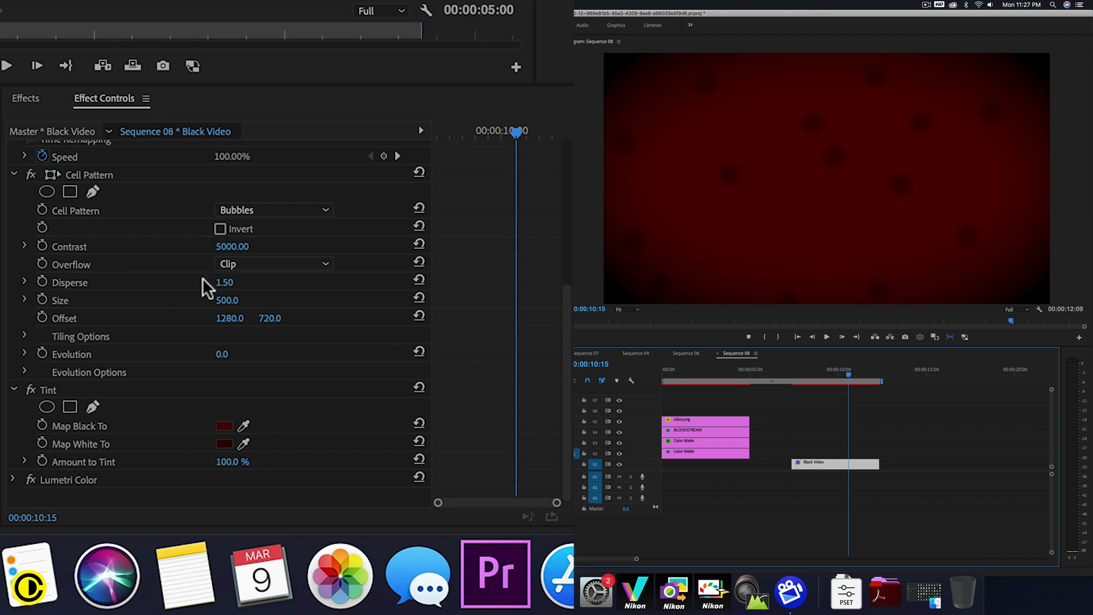
{"action": "mouse_move", "coordinate": [42, 355]}
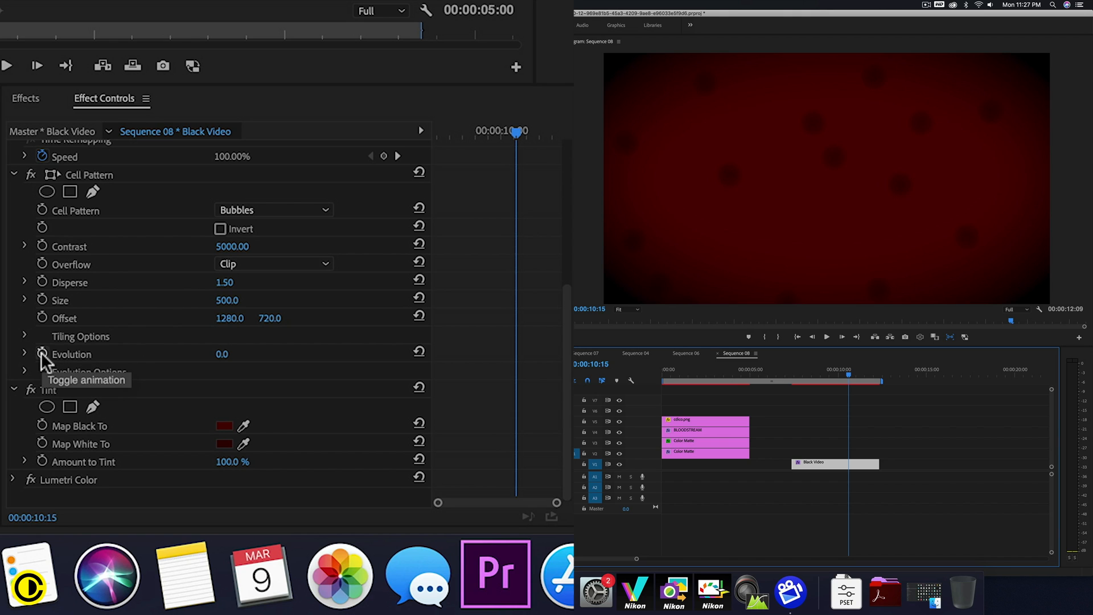
Keyframe Cell Pattern Evolution and Offset, and enter 2x rotations for Evolution.
{"action": "left_click", "coordinate": [42, 353]}
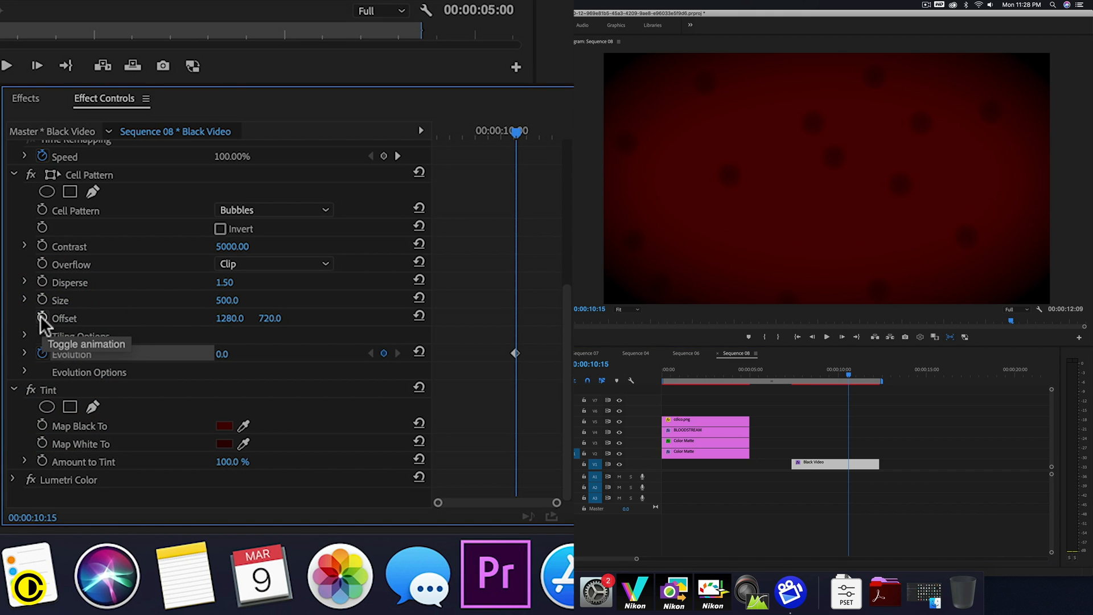
{"action": "left_click", "coordinate": [42, 318]}
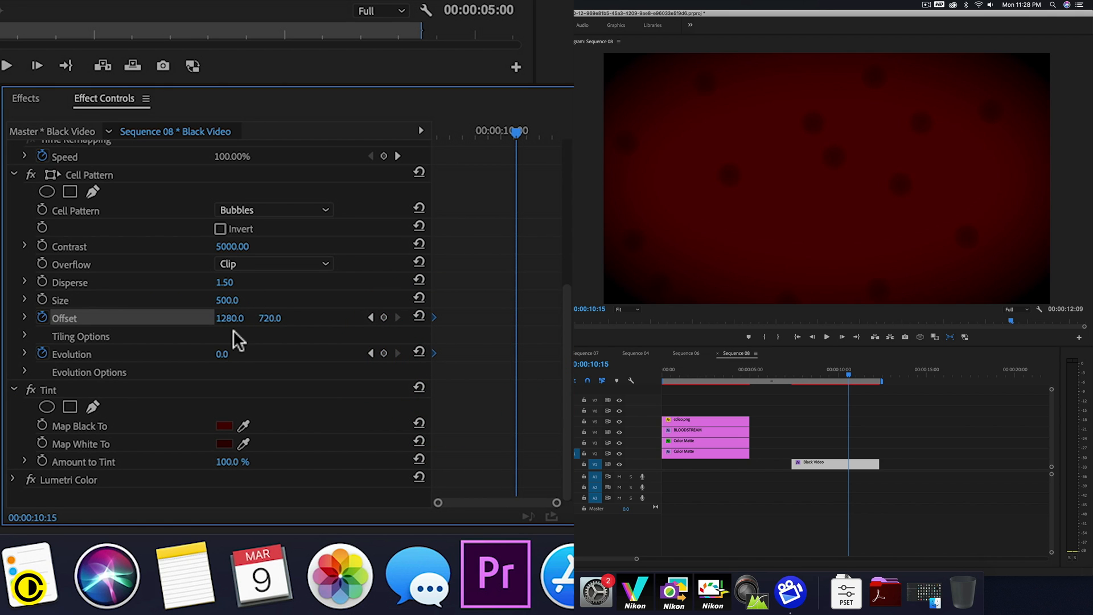
{"action": "left_click", "coordinate": [224, 352]}
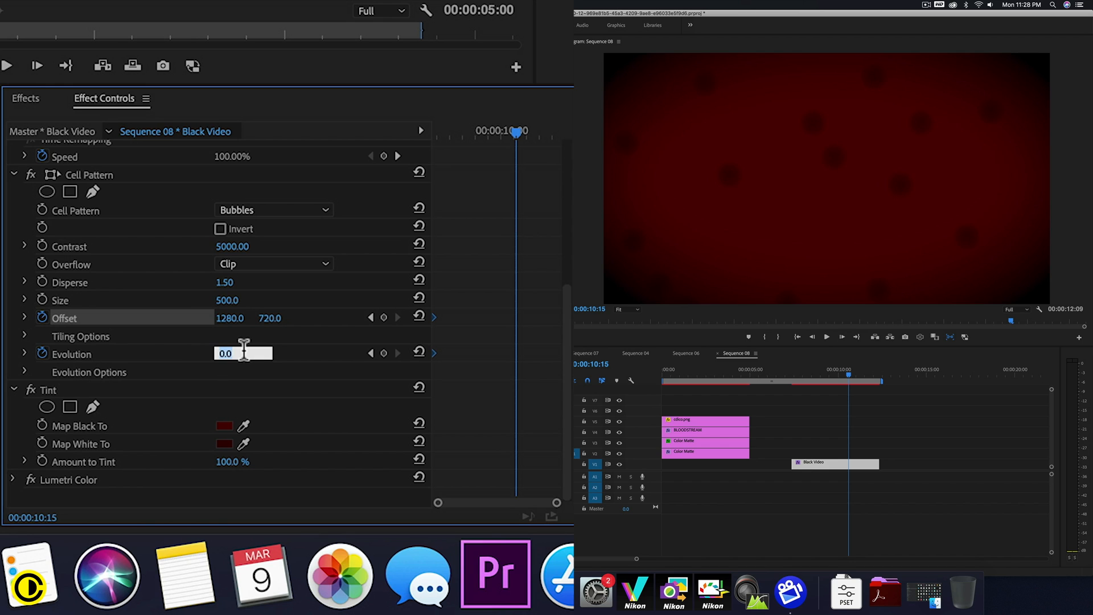
{"action": "type", "text": "3"}
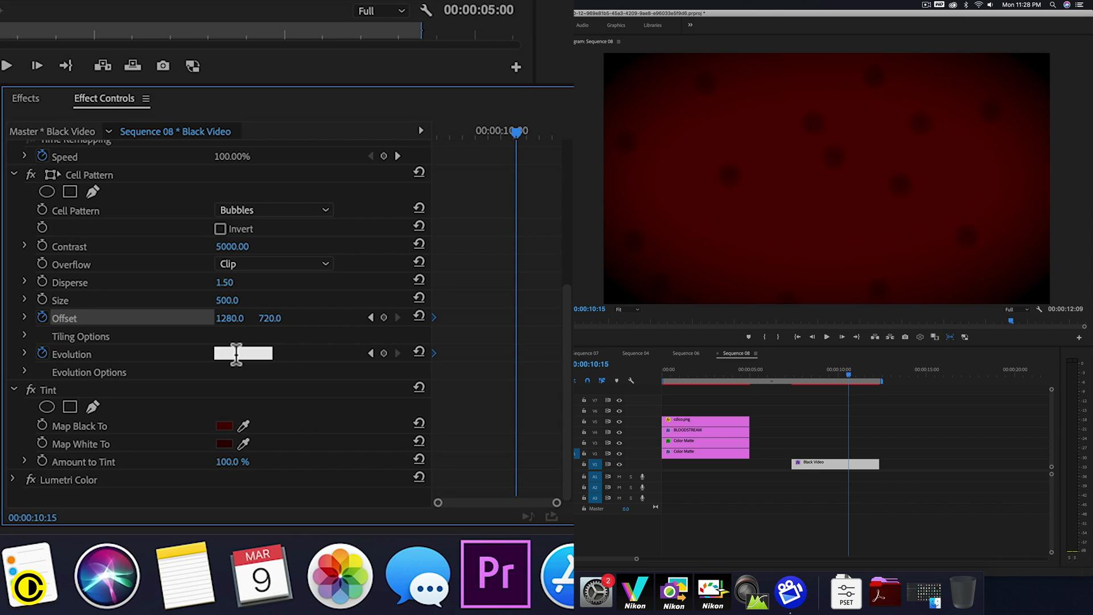
{"action": "type", "text": "2x"}
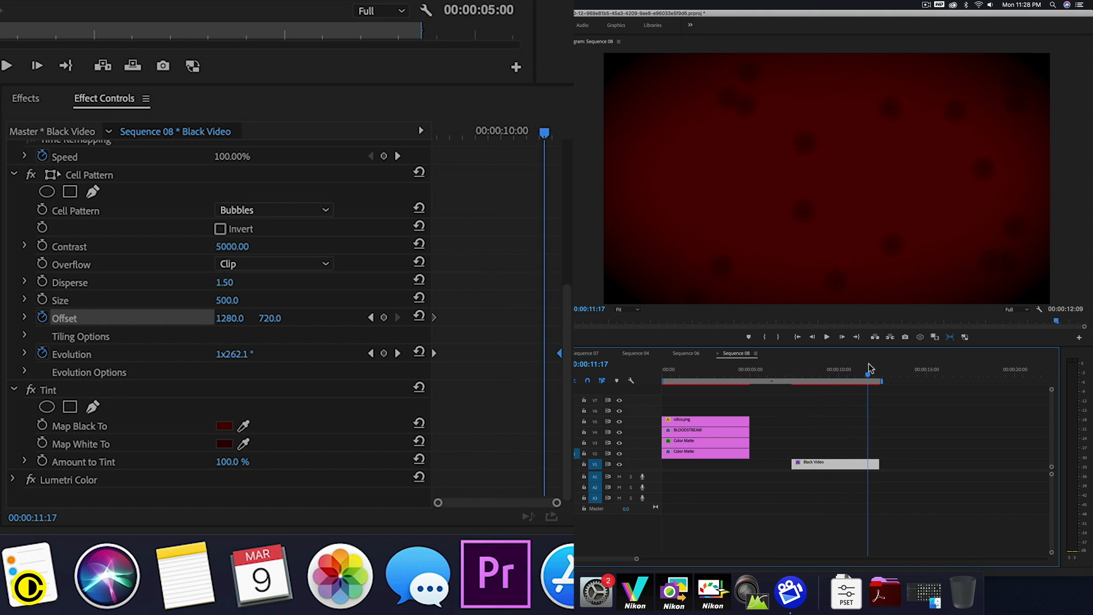
Preview the evolving cells, move the playhead and keyframe horizontal Offset to 297.
{"action": "left_click", "coordinate": [833, 373]}
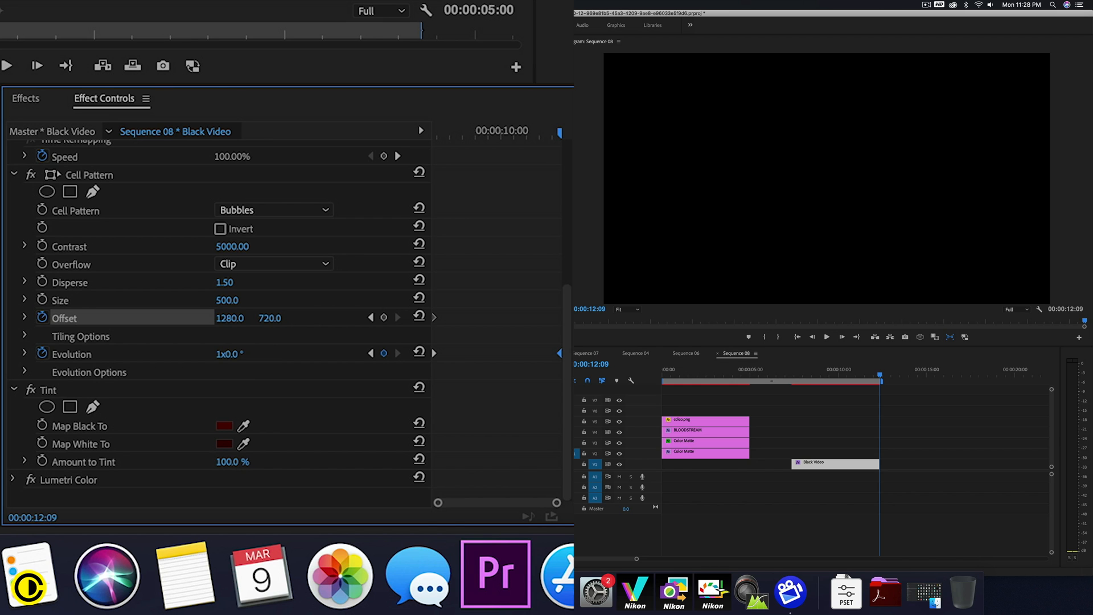
{"action": "left_click", "coordinate": [805, 377]}
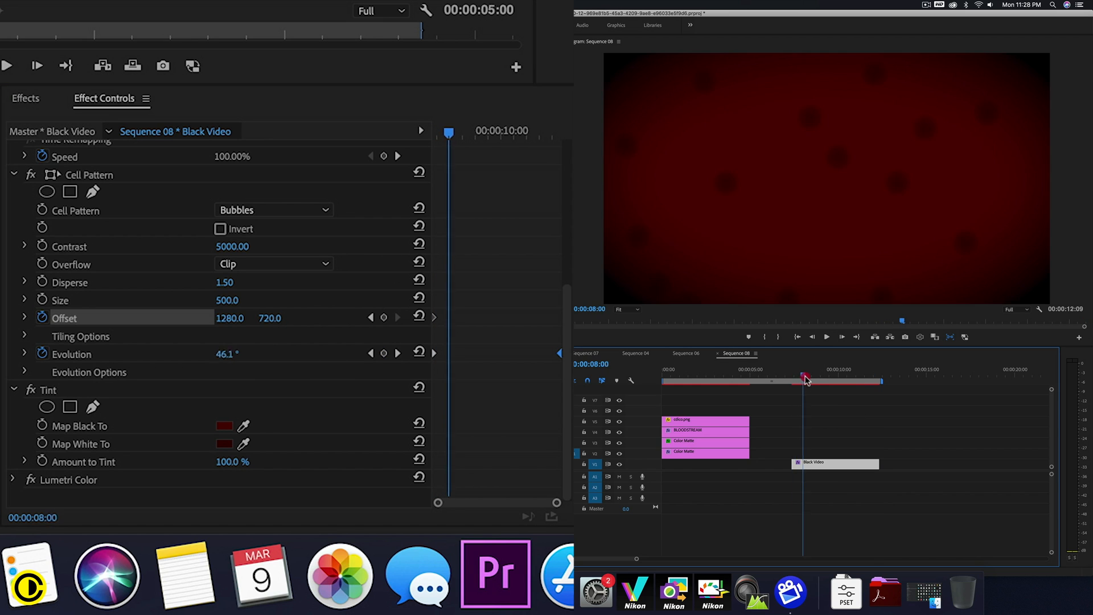
{"action": "left_click_drag", "start_coordinate": [803, 380], "coordinate": [829, 380]}
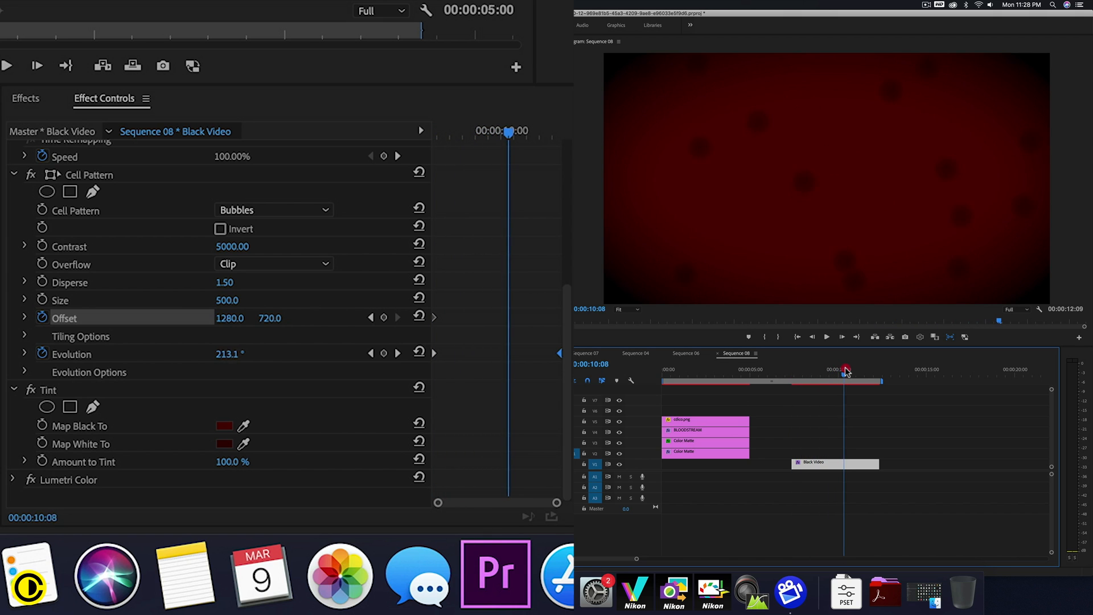
{"action": "left_click_drag", "start_coordinate": [844, 370], "coordinate": [827, 370]}
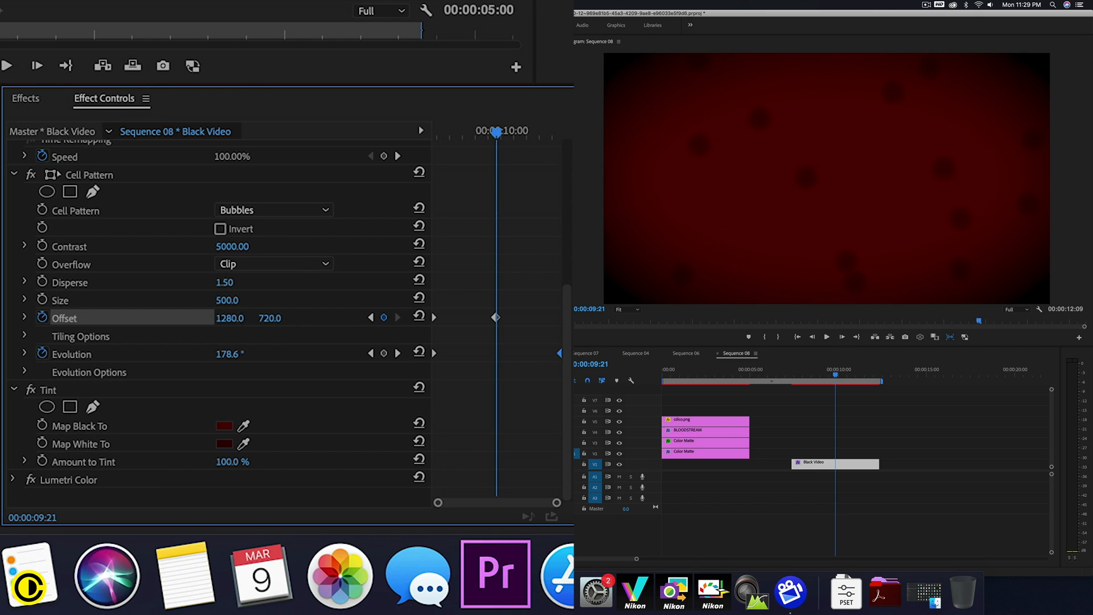
{"action": "double_click", "coordinate": [230, 318]}
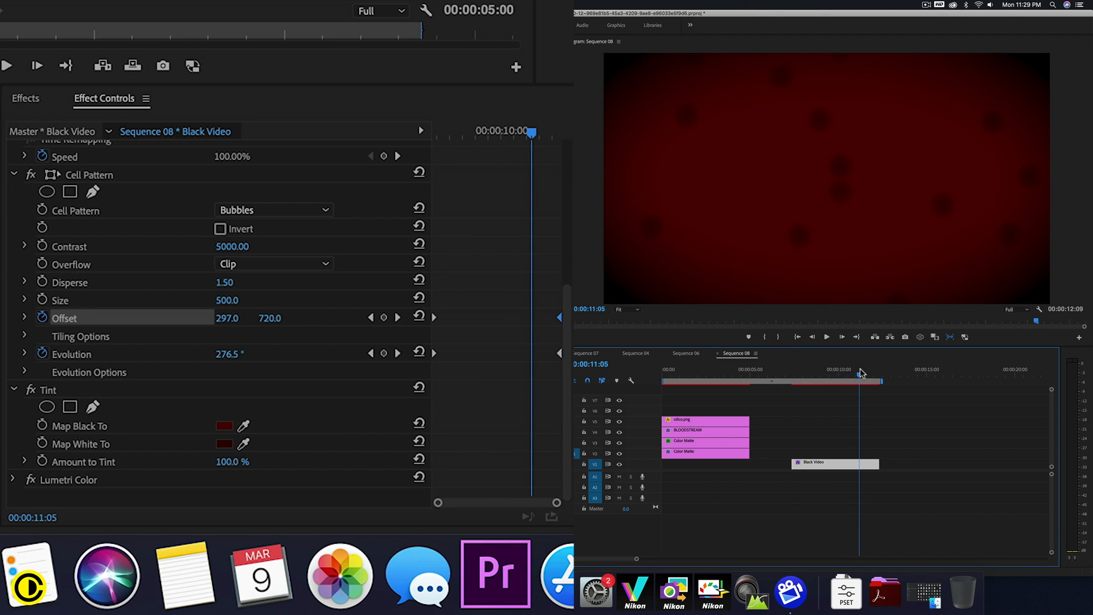
{"action": "mouse_move", "coordinate": [836, 470]}
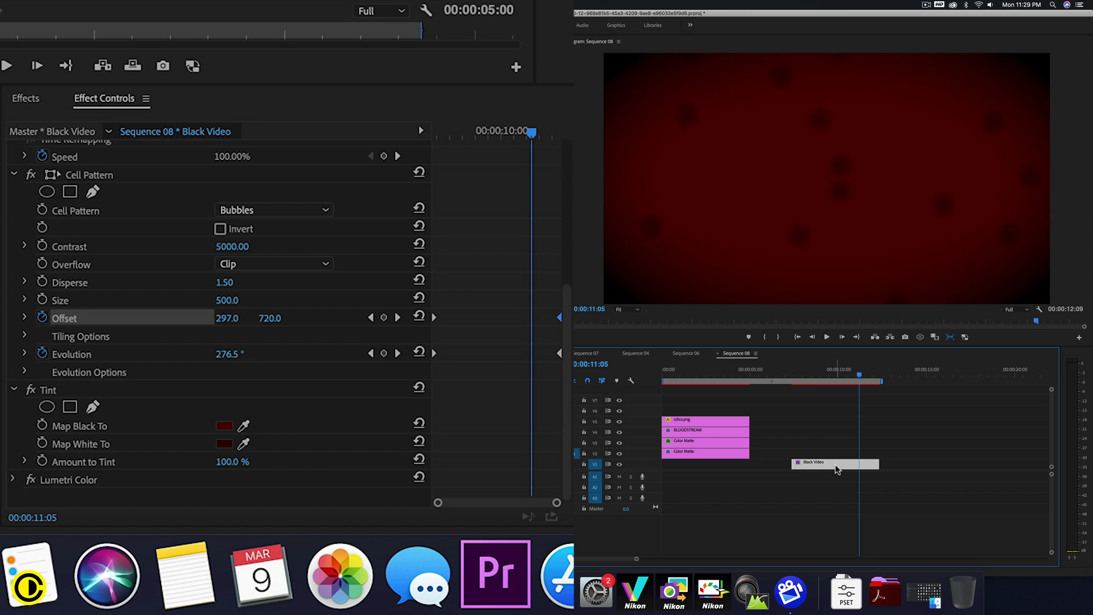
Duplicate the Black Video clip onto V3 and set its Cell Pattern Size to 250.
{"action": "left_click_drag", "start_coordinate": [835, 468], "coordinate": [834, 461]}
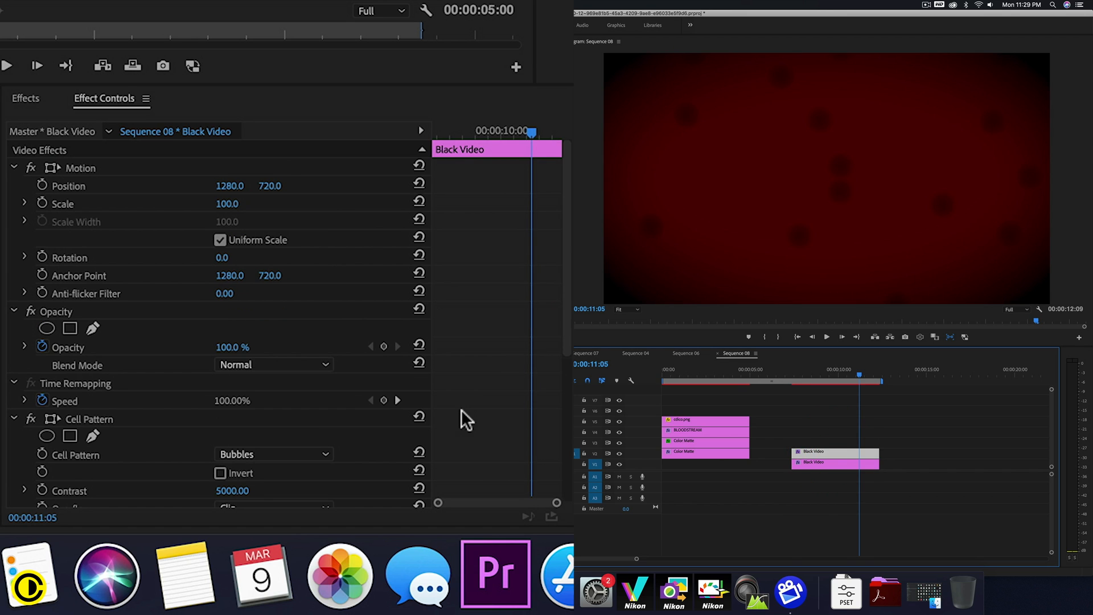
{"action": "scroll", "scroll_direction": "down", "scroll_amount": 3}
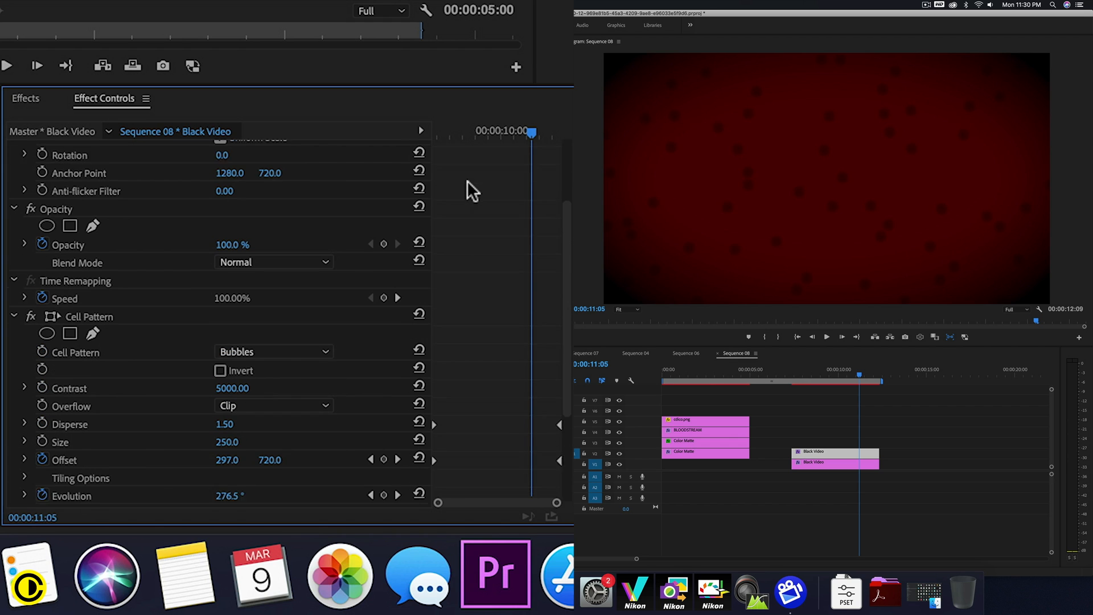
Set the upper dot layer's Blend Mode to Darken and preview both layers drifting.
{"action": "scroll", "scroll_direction": "down", "scroll_amount": 3}
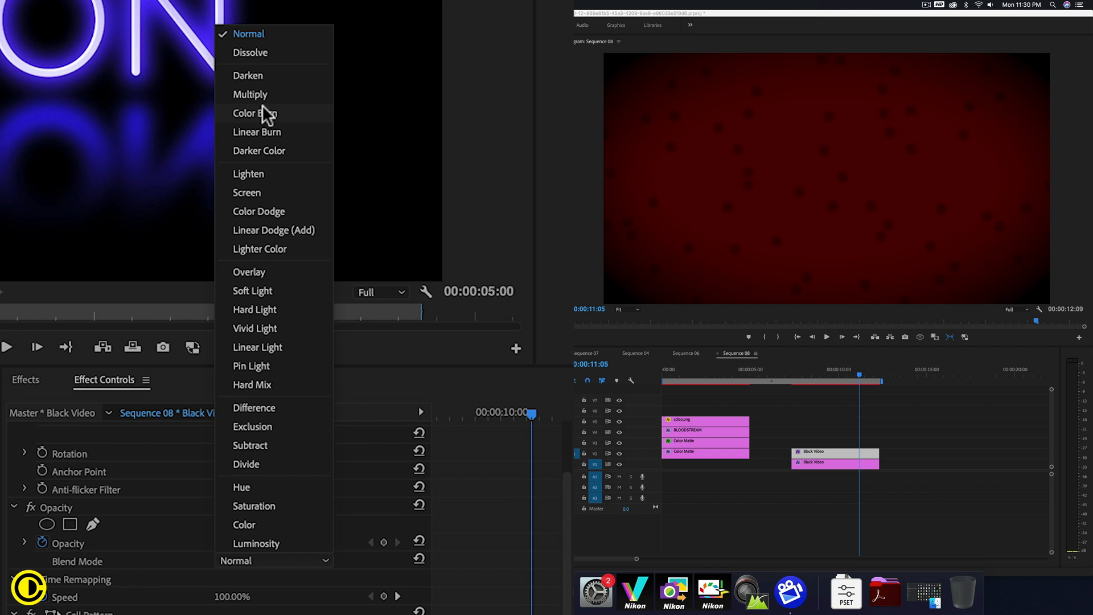
{"action": "left_click", "coordinate": [248, 75]}
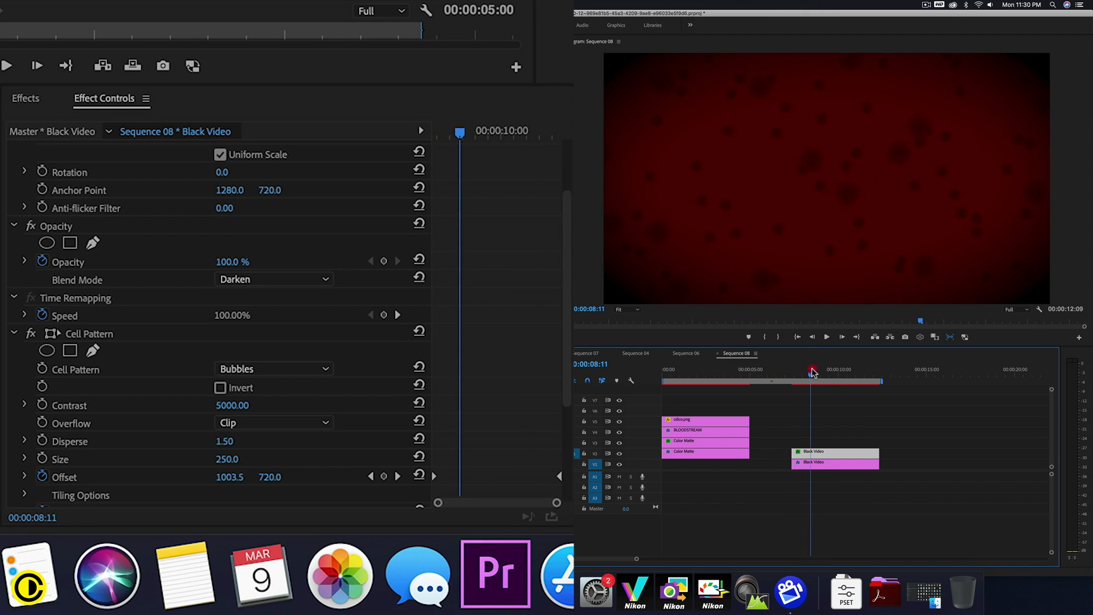
{"action": "left_click_drag", "start_coordinate": [811, 369], "coordinate": [828, 369]}
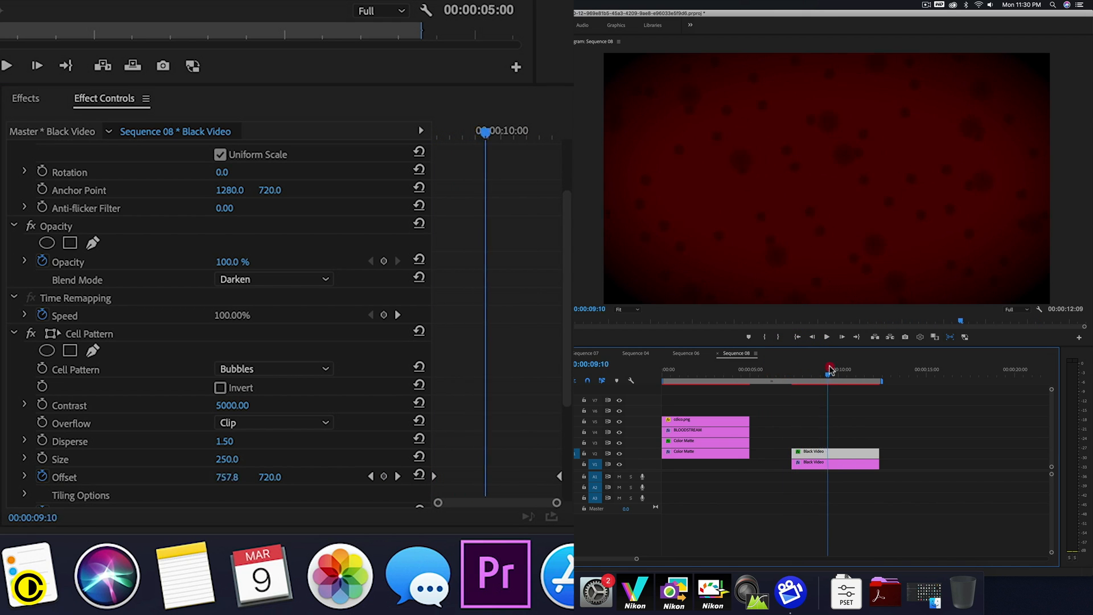